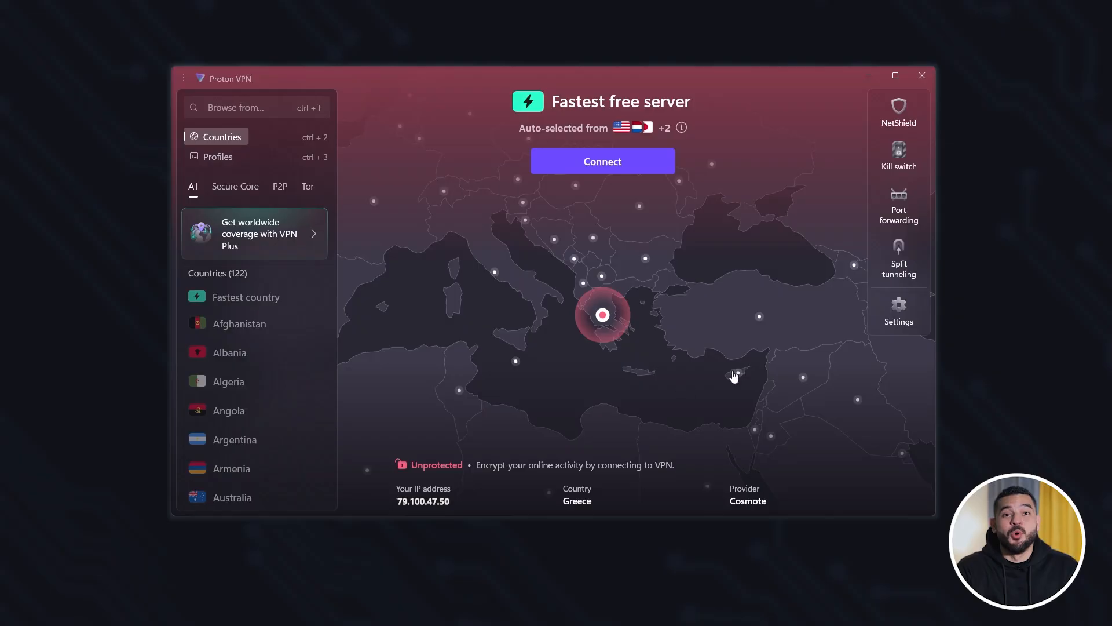
pyautogui.click(898, 153)
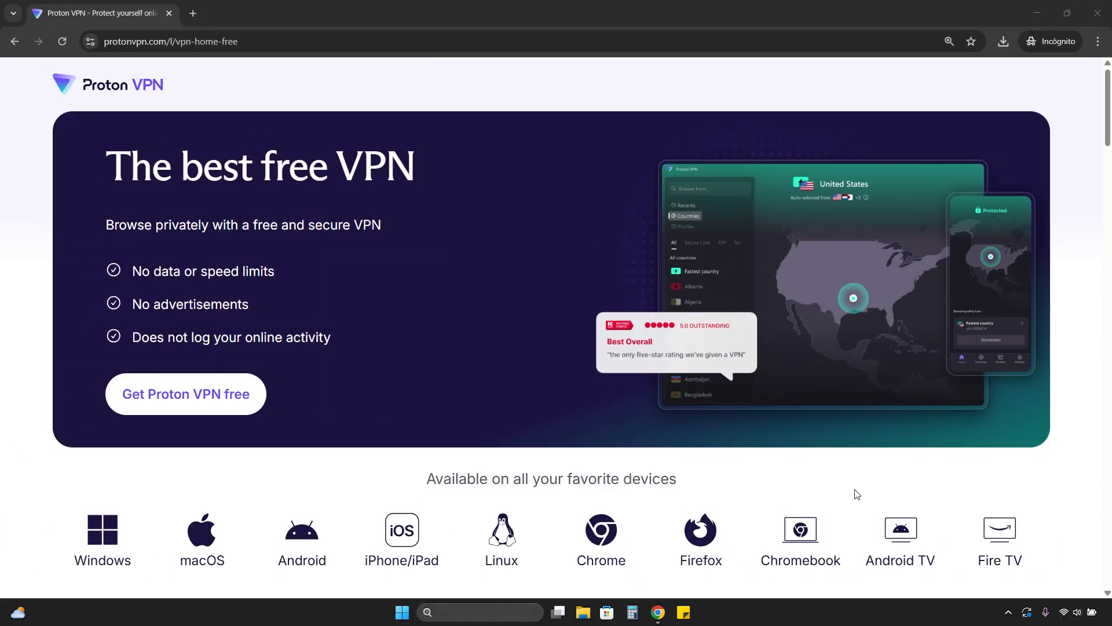
pyautogui.moveTo(211, 403)
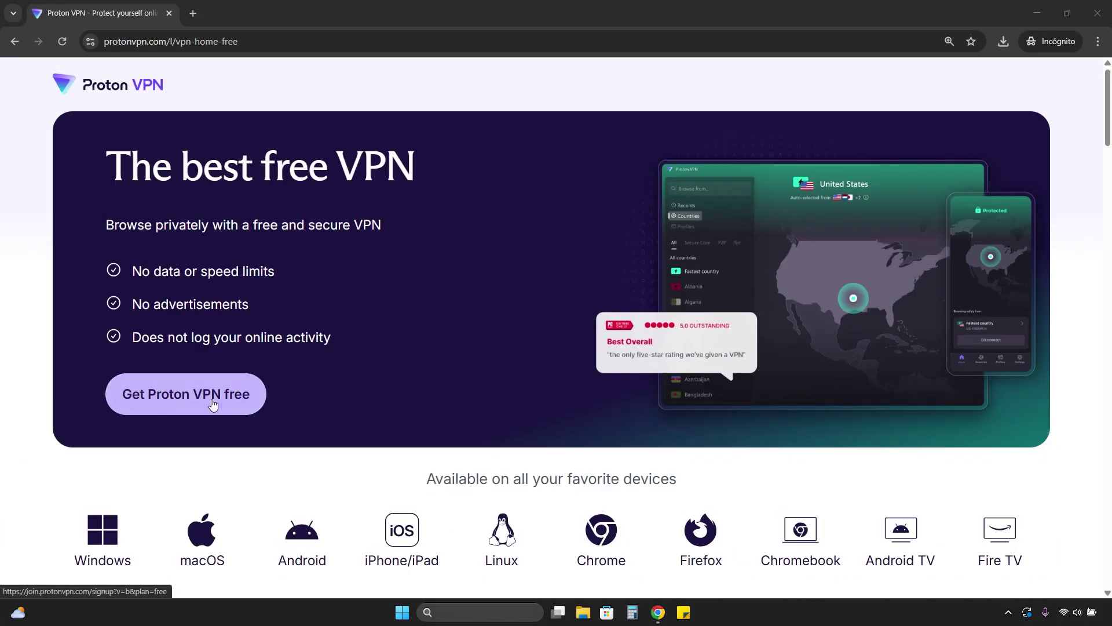
pyautogui.click(186, 394)
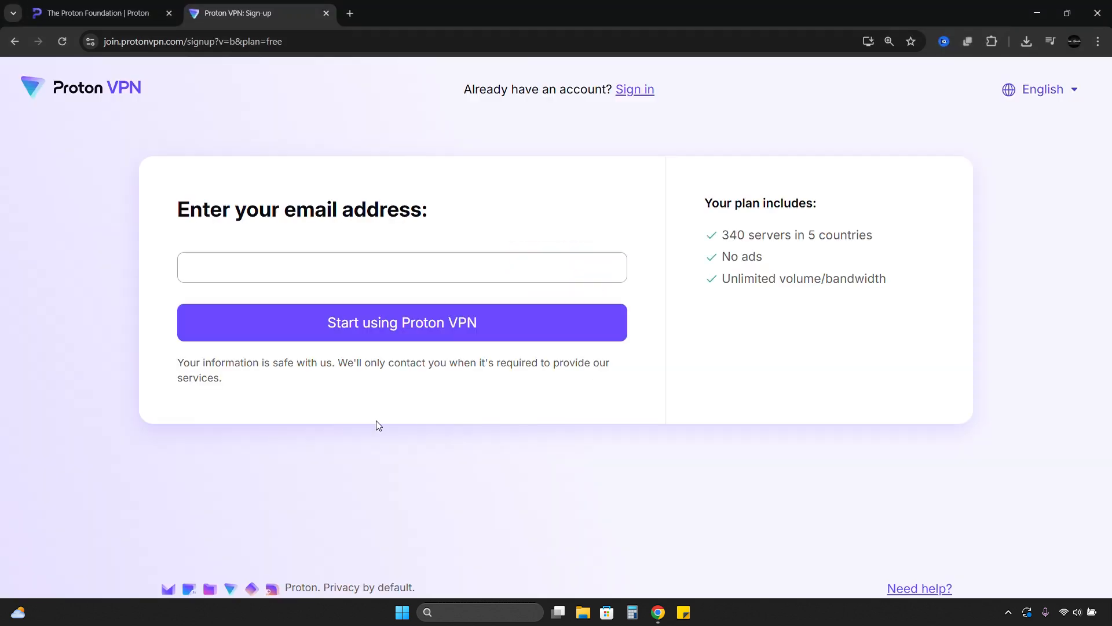
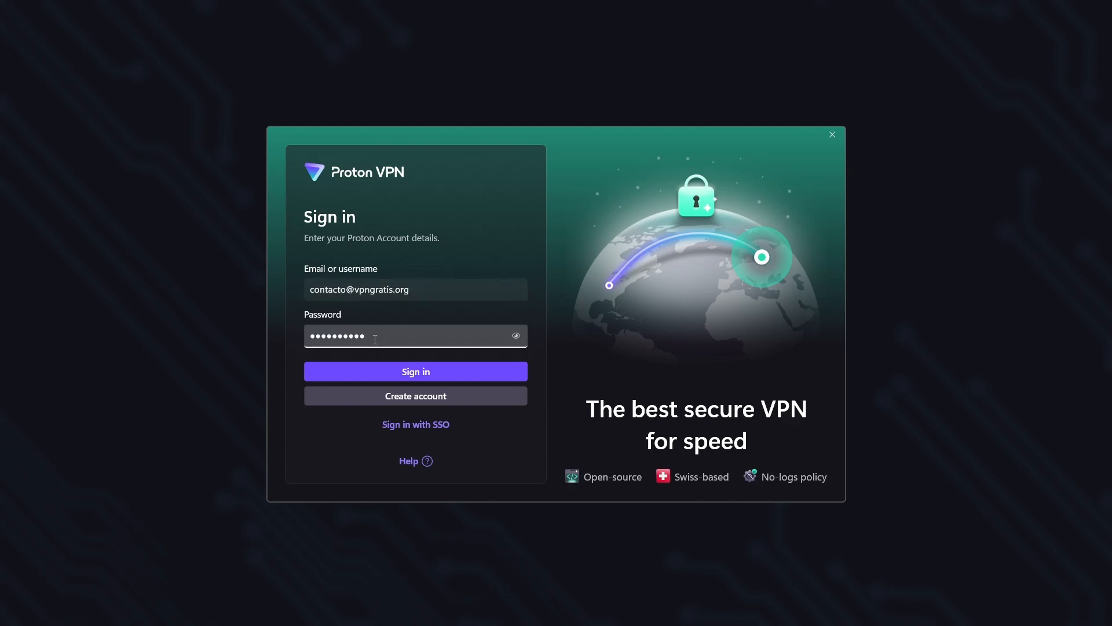
# Sign in with the entered credentials and reach the main dashboard.
pyautogui.click(415, 371)
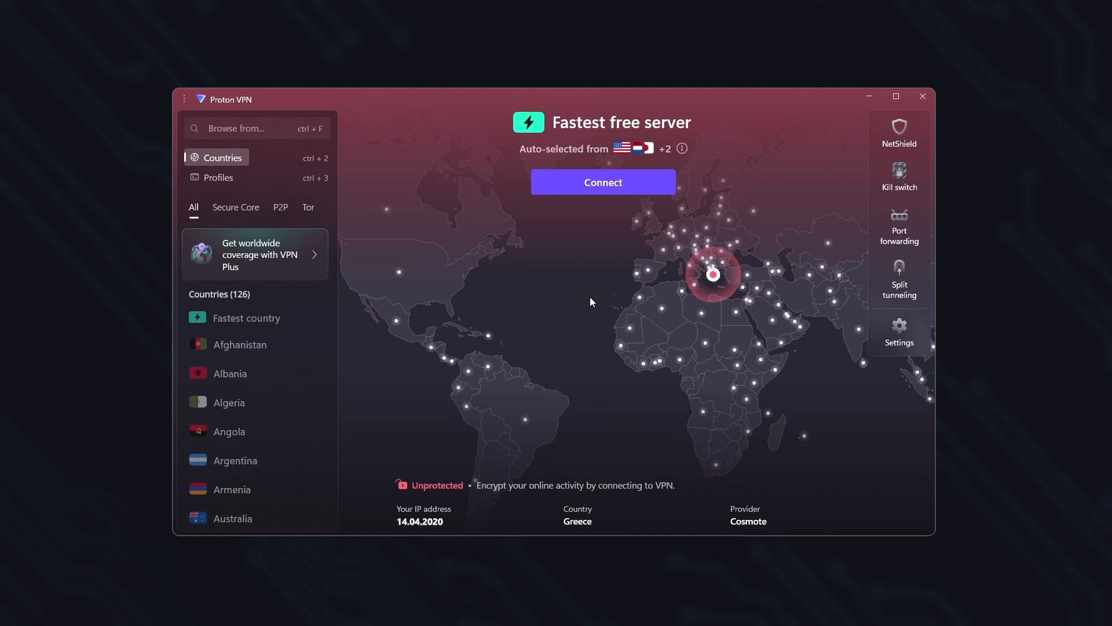
pyautogui.click(899, 175)
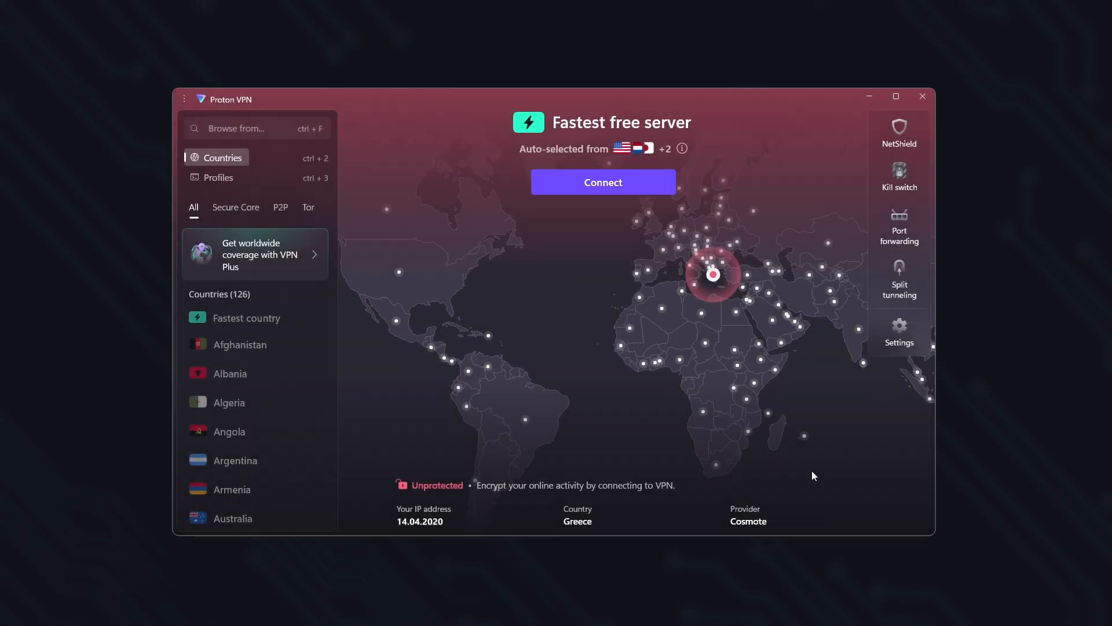
pyautogui.click(680, 148)
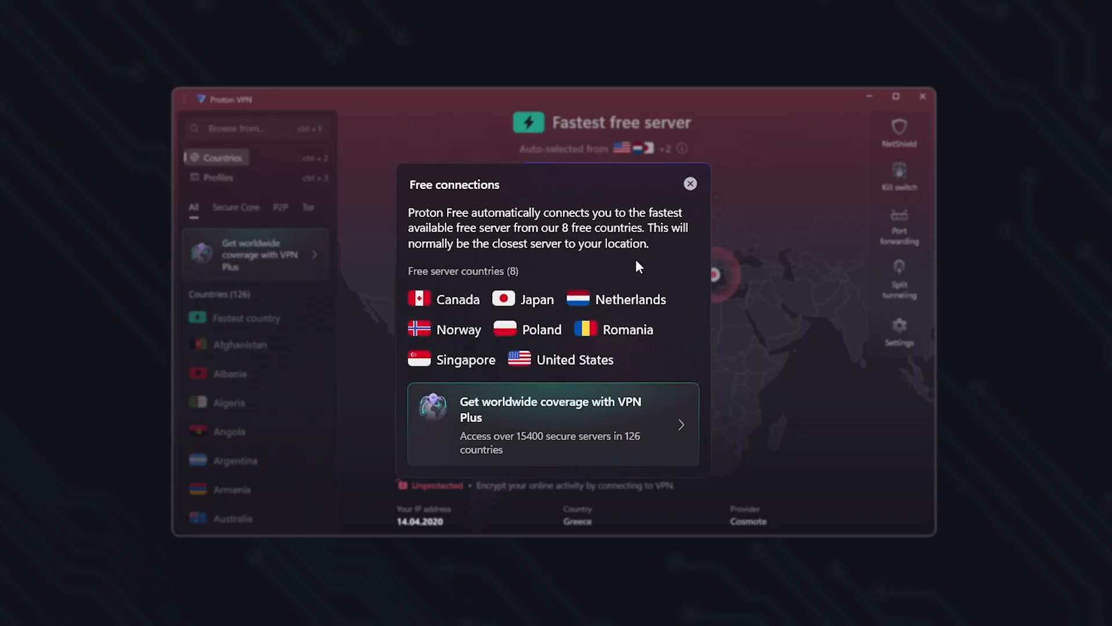
pyautogui.click(688, 185)
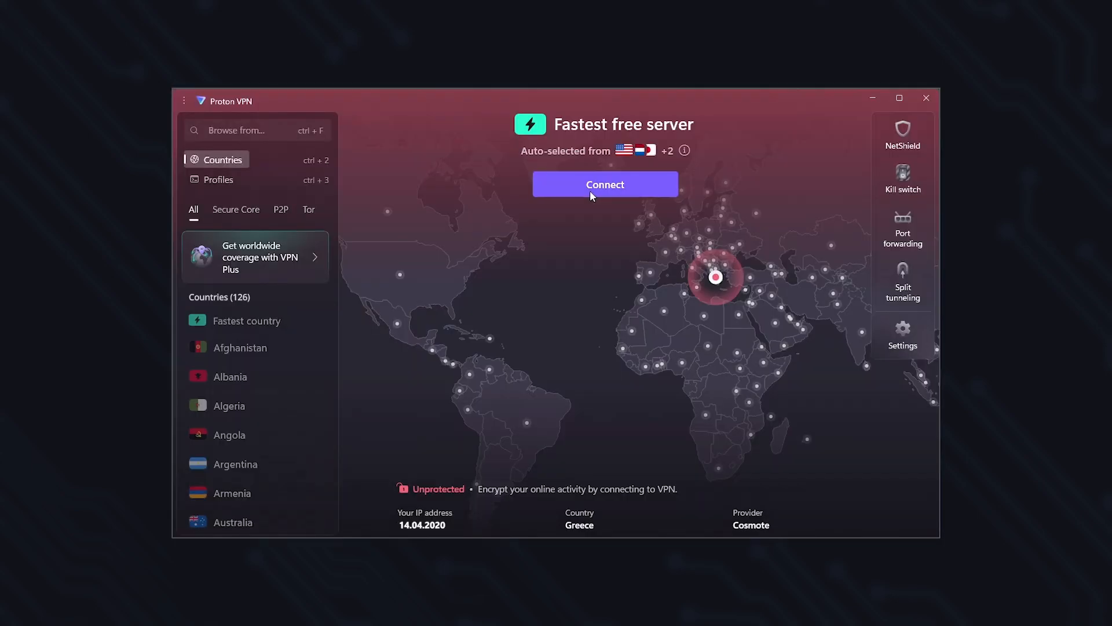
pyautogui.click(604, 184)
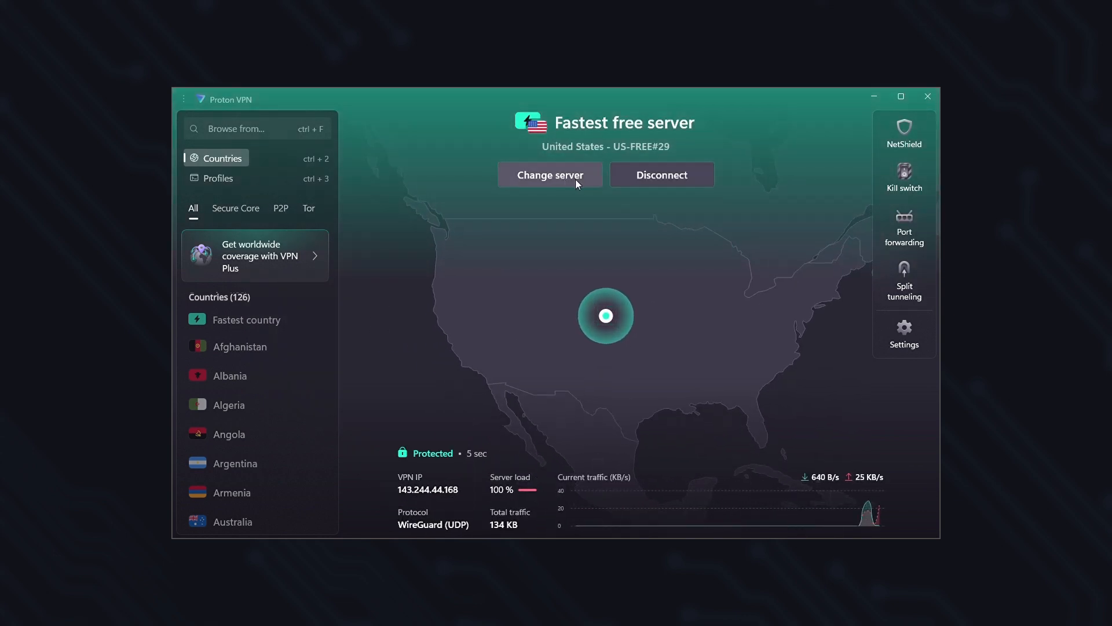
pyautogui.click(549, 175)
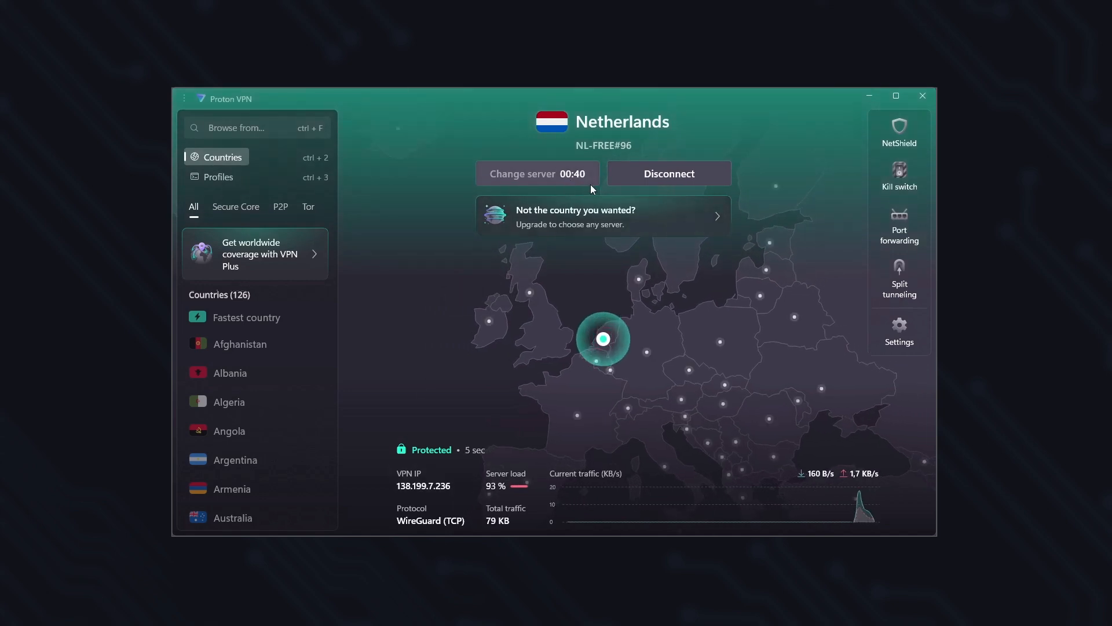
pyautogui.moveTo(656, 131)
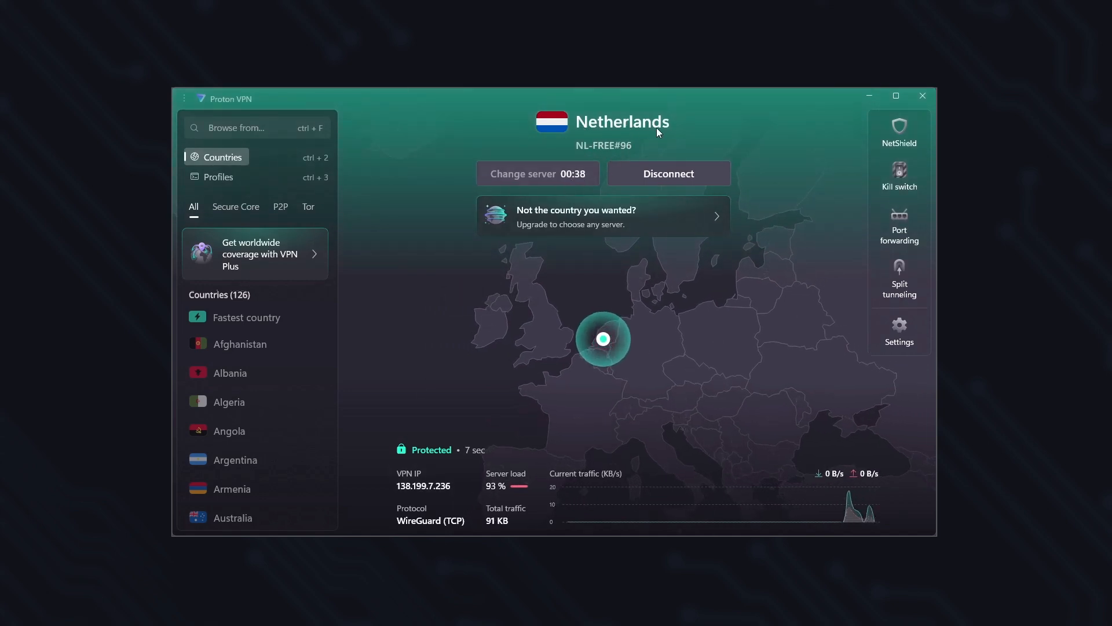
pyautogui.moveTo(575, 167)
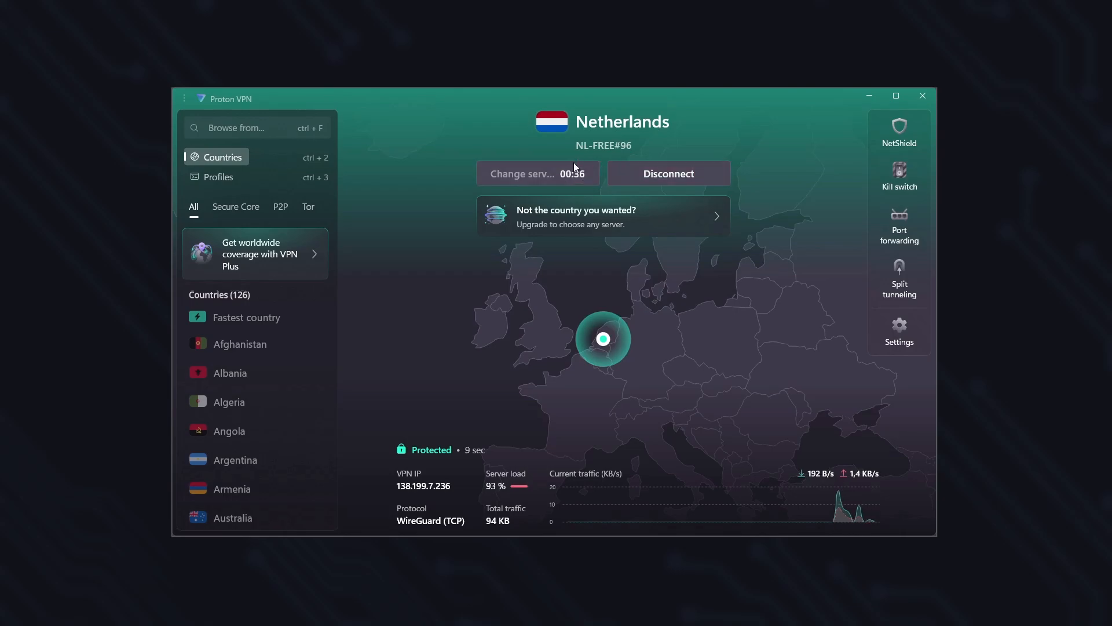
pyautogui.click(667, 173)
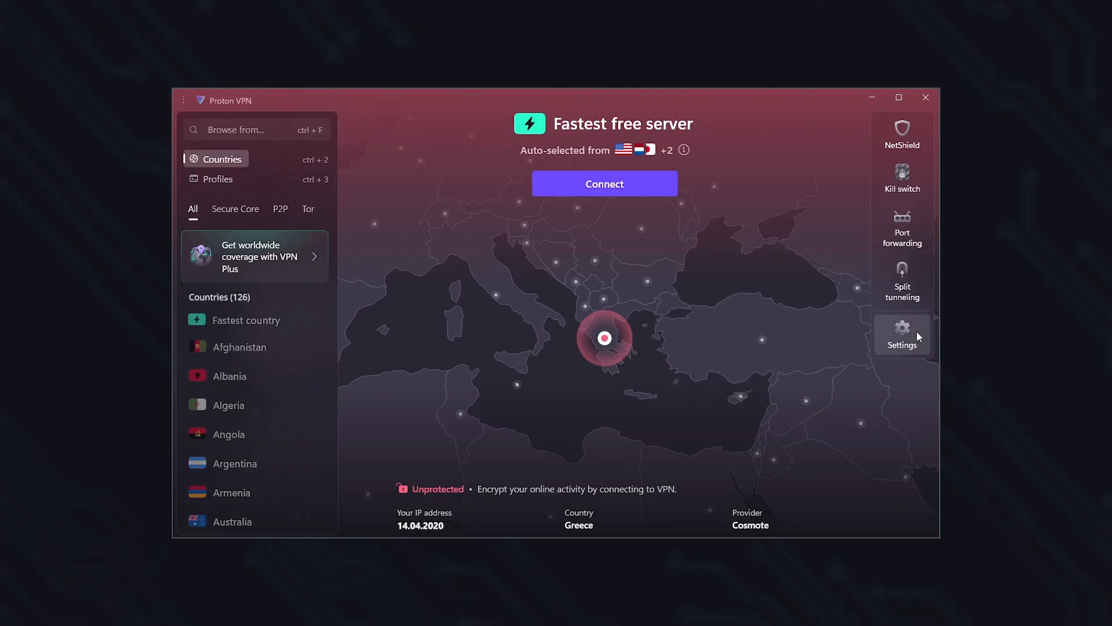
# In Settings, enable the kill switch in Standard mode and apply it.
pyautogui.click(902, 333)
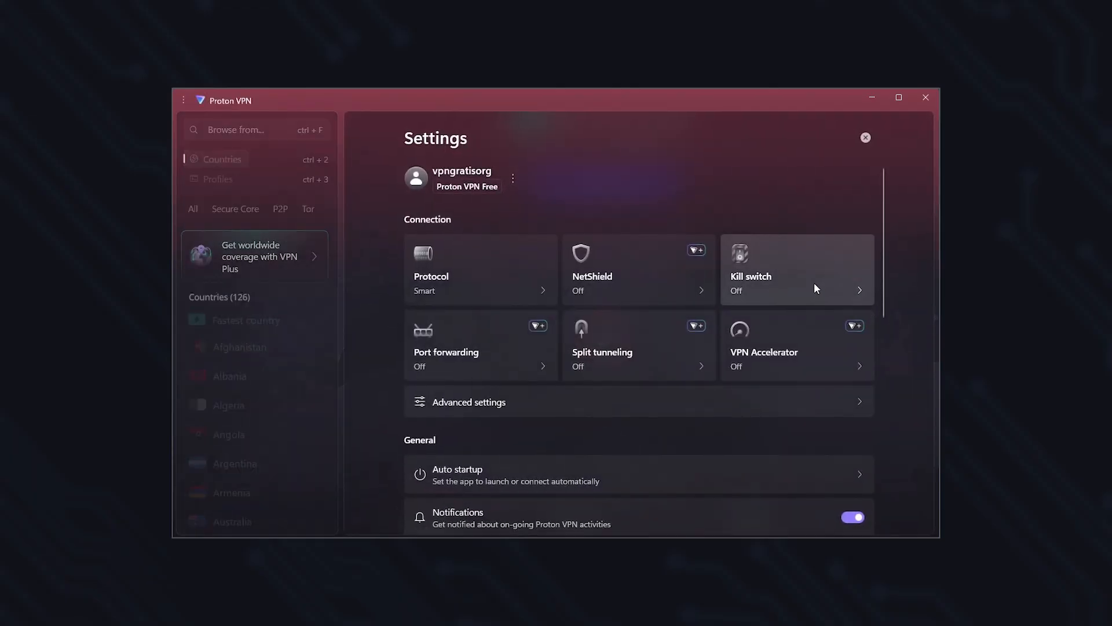
pyautogui.click(796, 270)
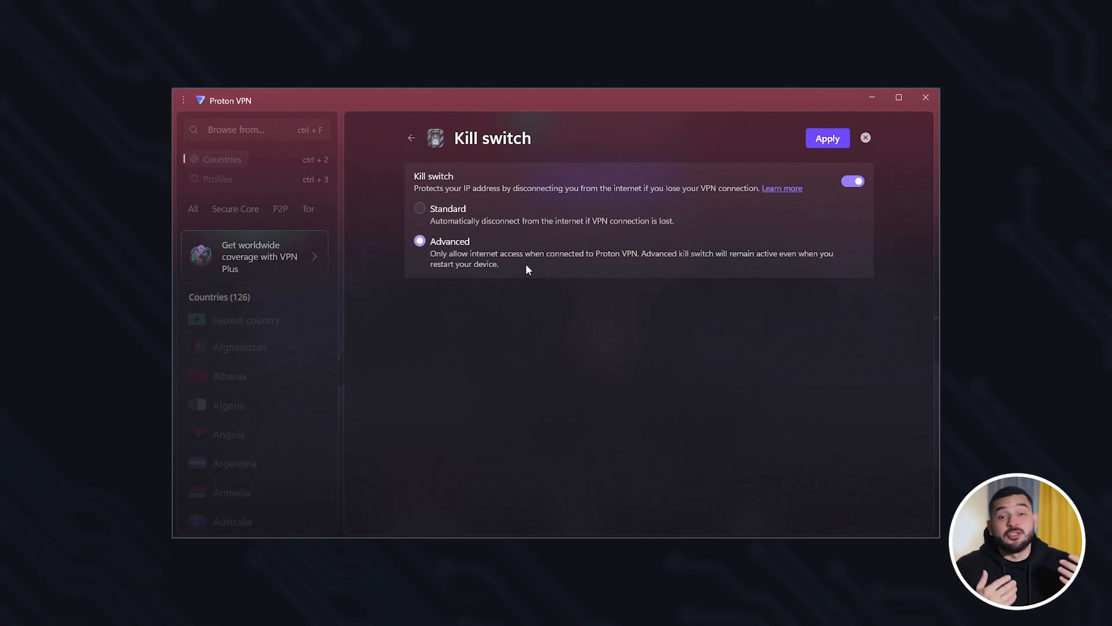
pyautogui.click(420, 207)
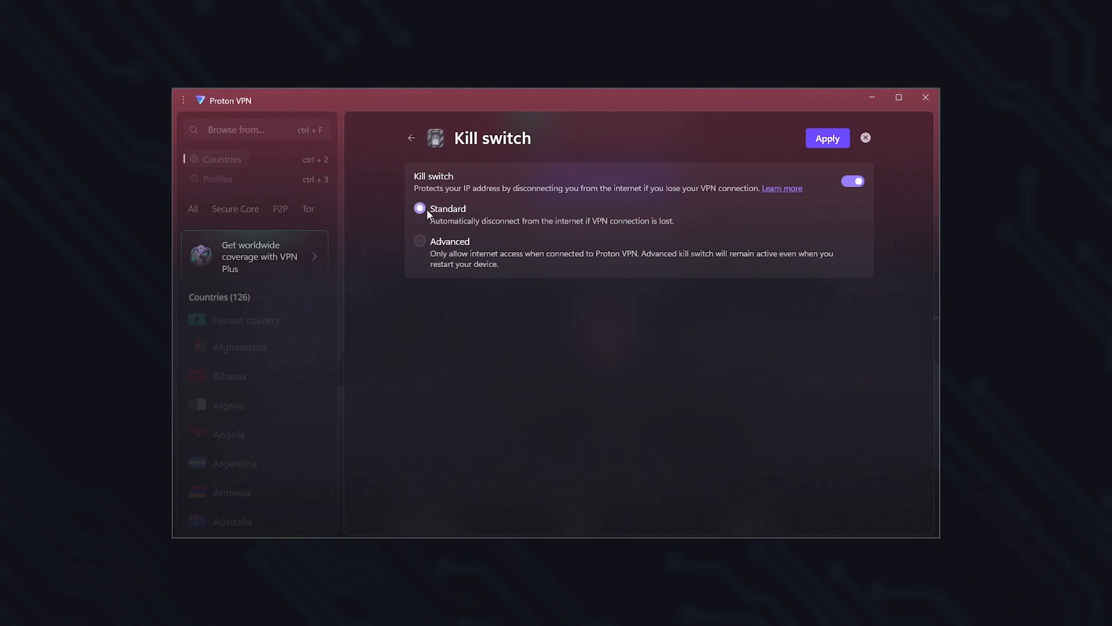
pyautogui.click(413, 138)
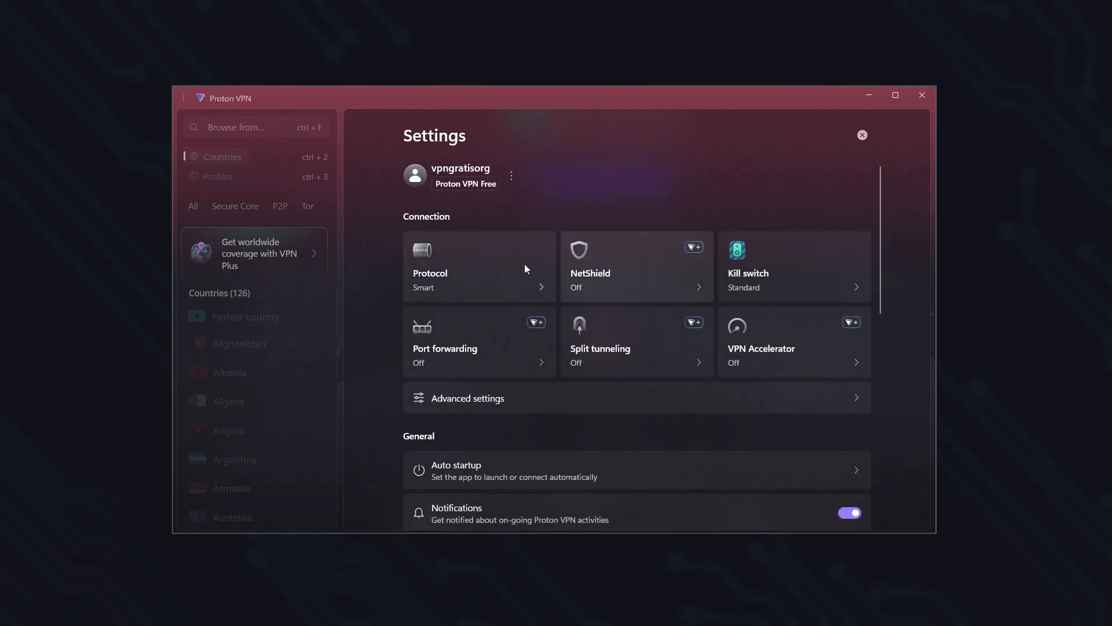
pyautogui.click(479, 266)
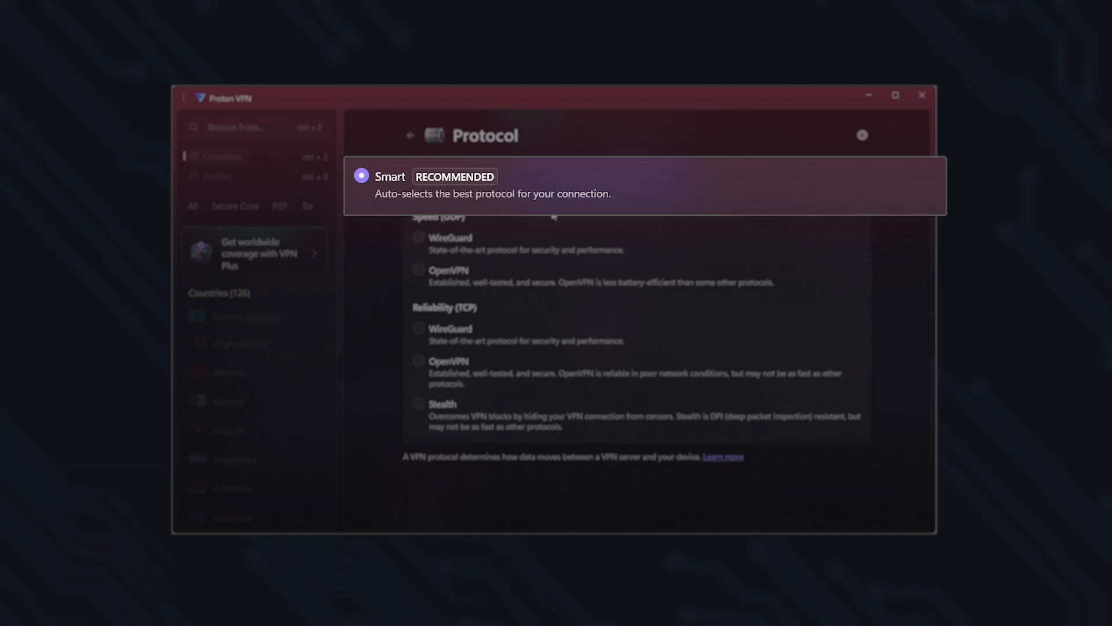
pyautogui.moveTo(574, 226)
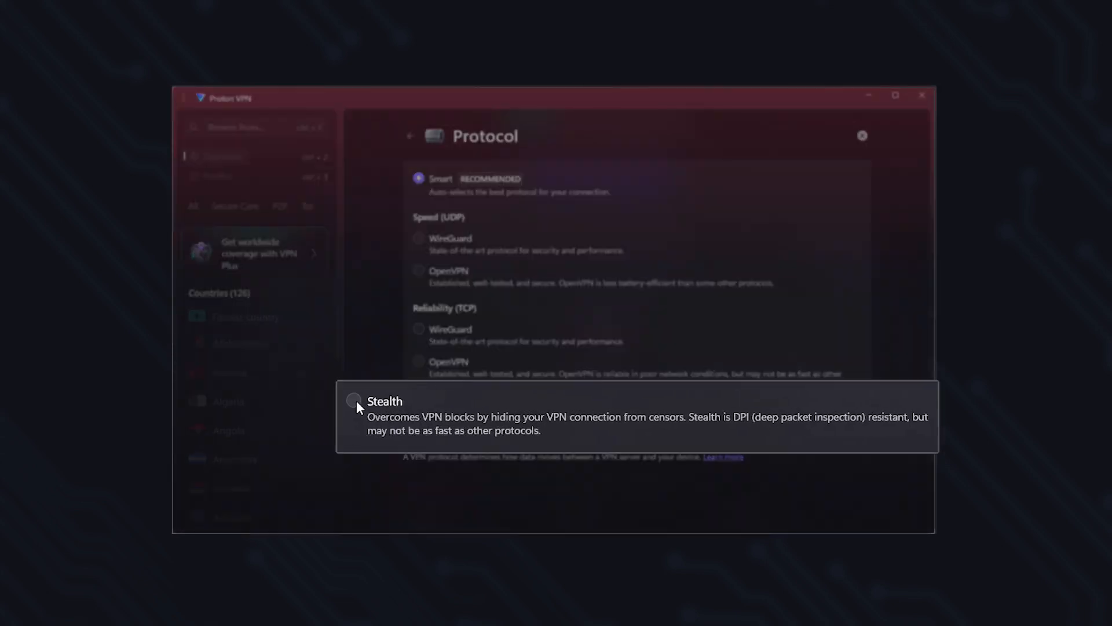
pyautogui.click(354, 400)
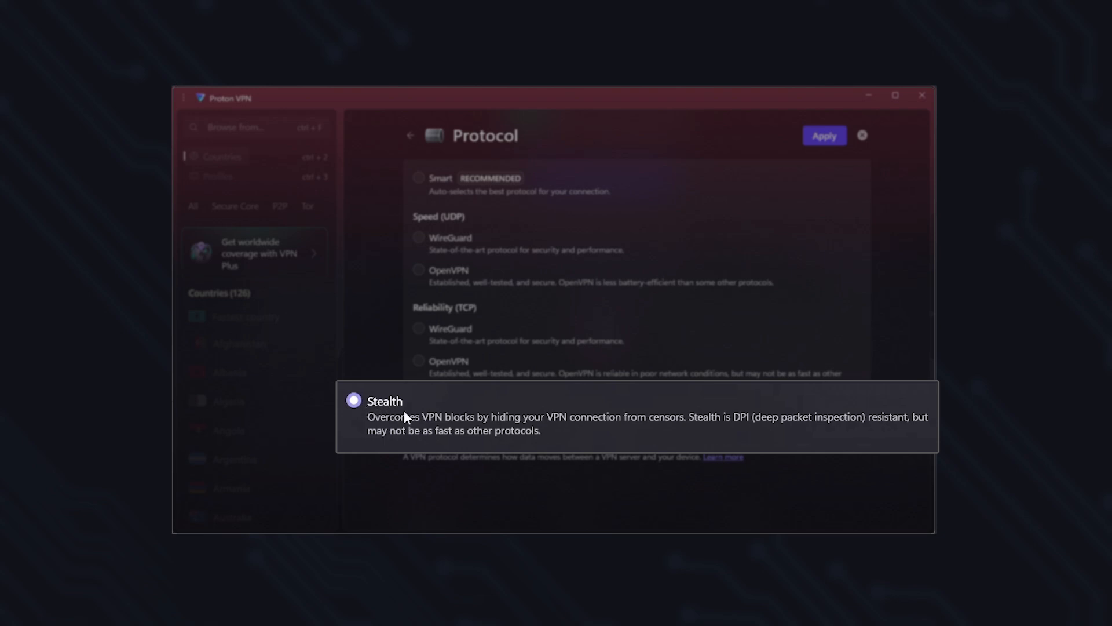
pyautogui.moveTo(561, 441)
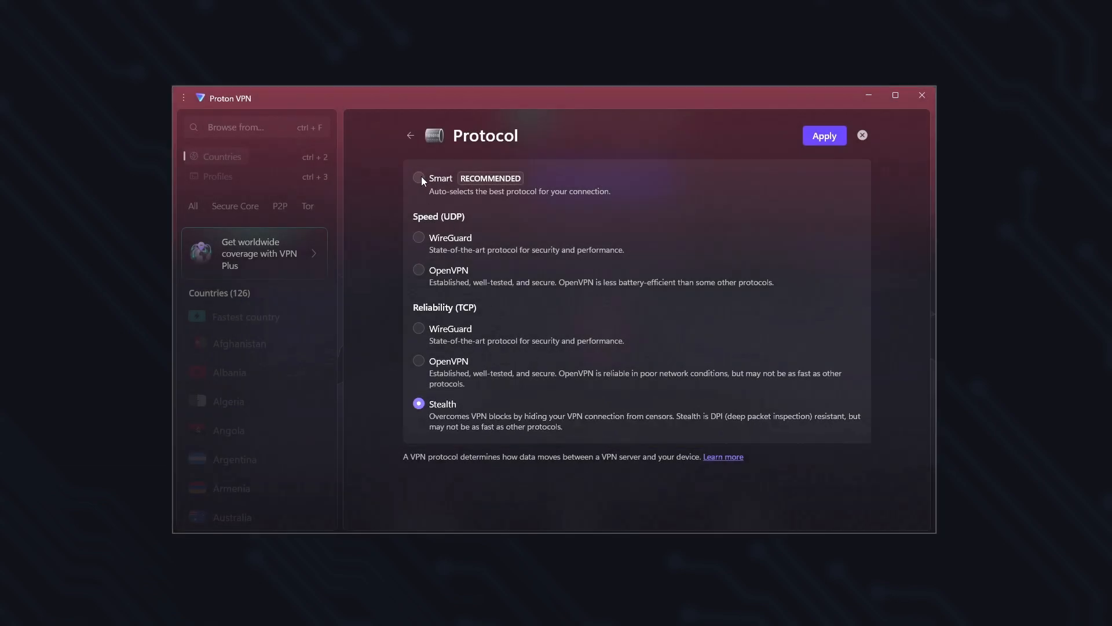
pyautogui.click(419, 179)
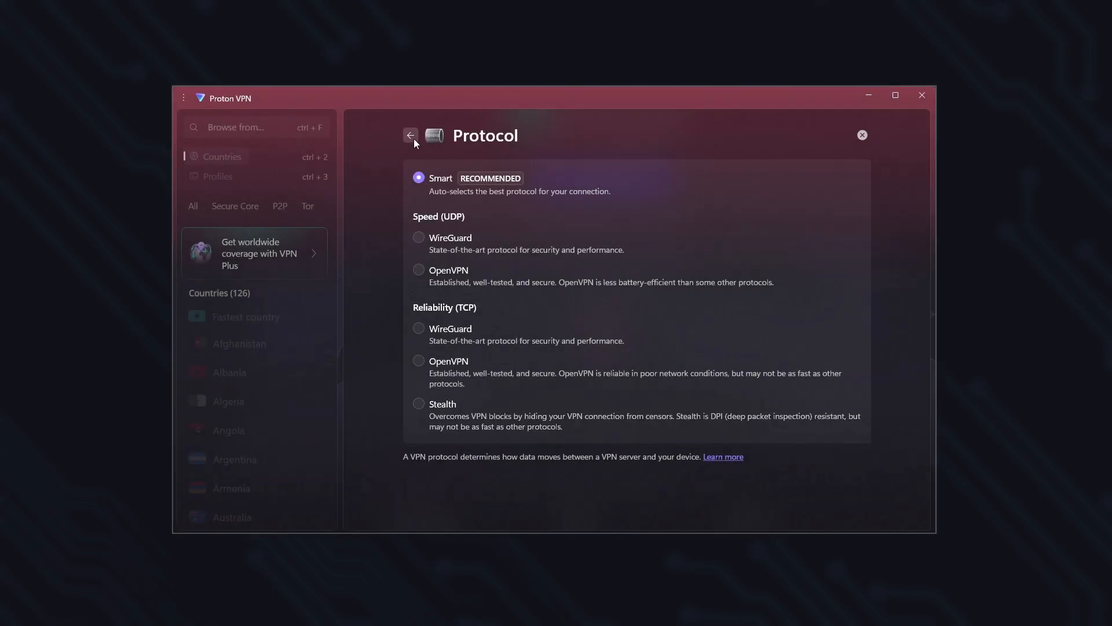
pyautogui.click(410, 135)
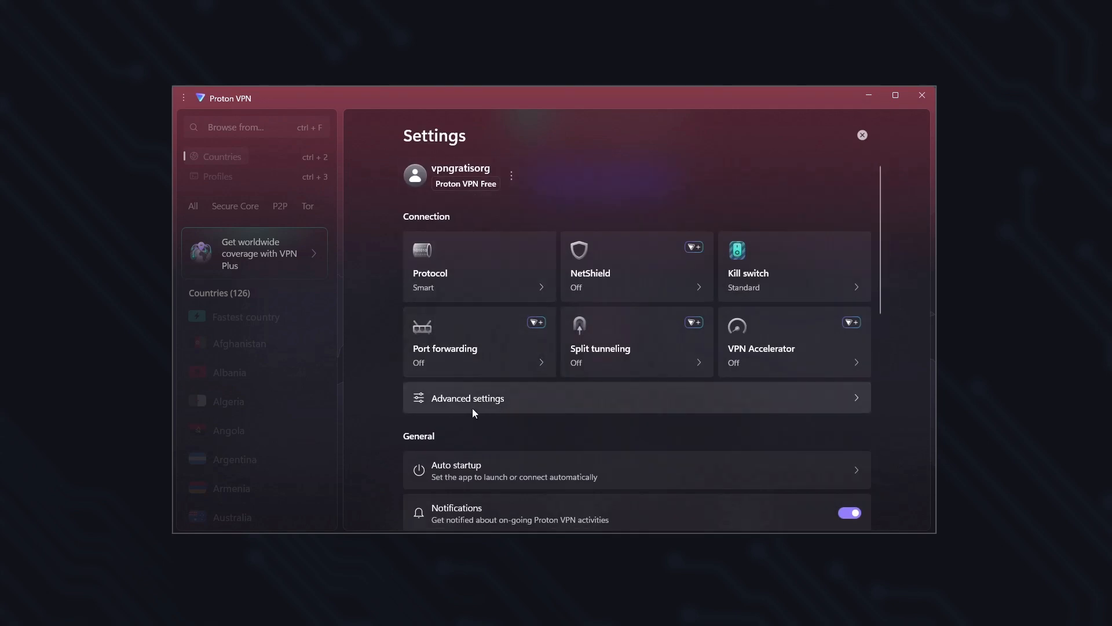
# Open Advanced settings showing alternative routing, TUN driver and IPv6 options.
pyautogui.click(467, 397)
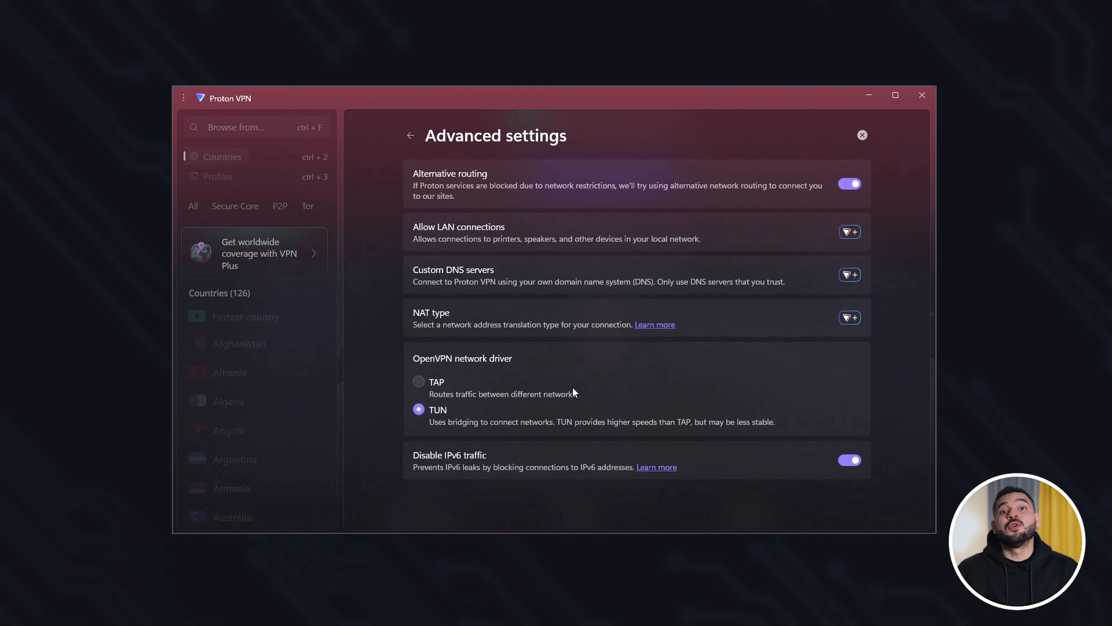
pyautogui.moveTo(659, 186)
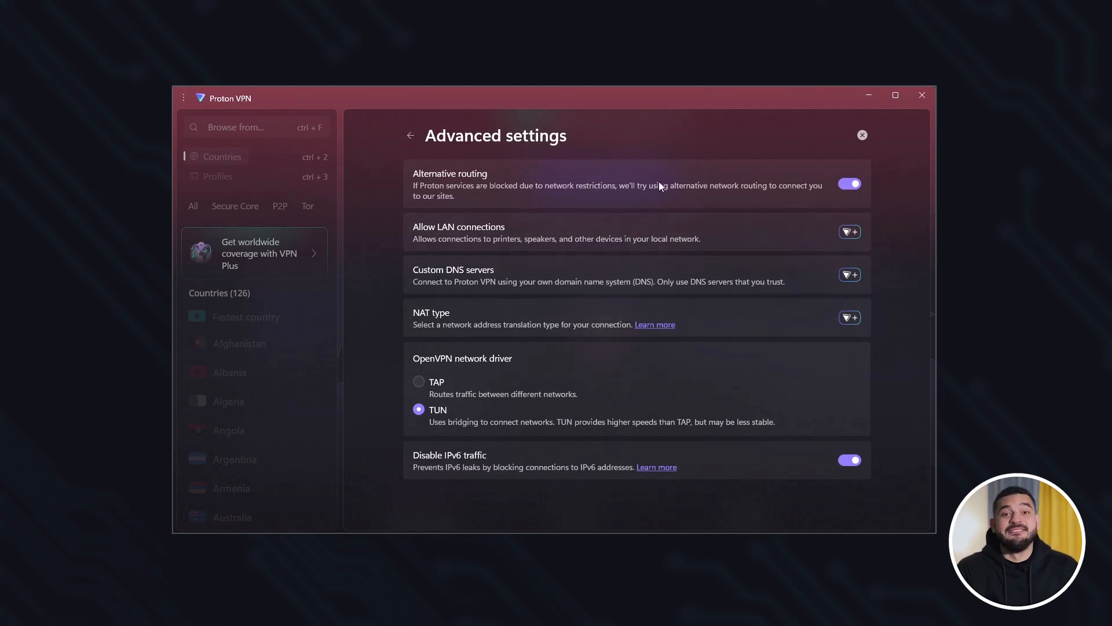
pyautogui.moveTo(825, 189)
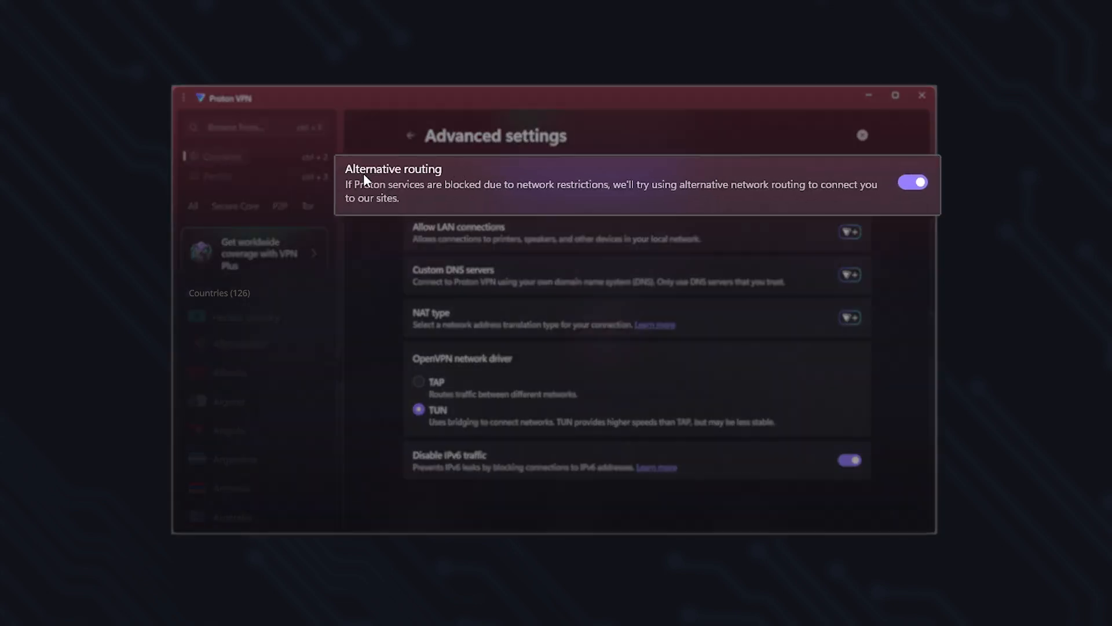
pyautogui.moveTo(489, 203)
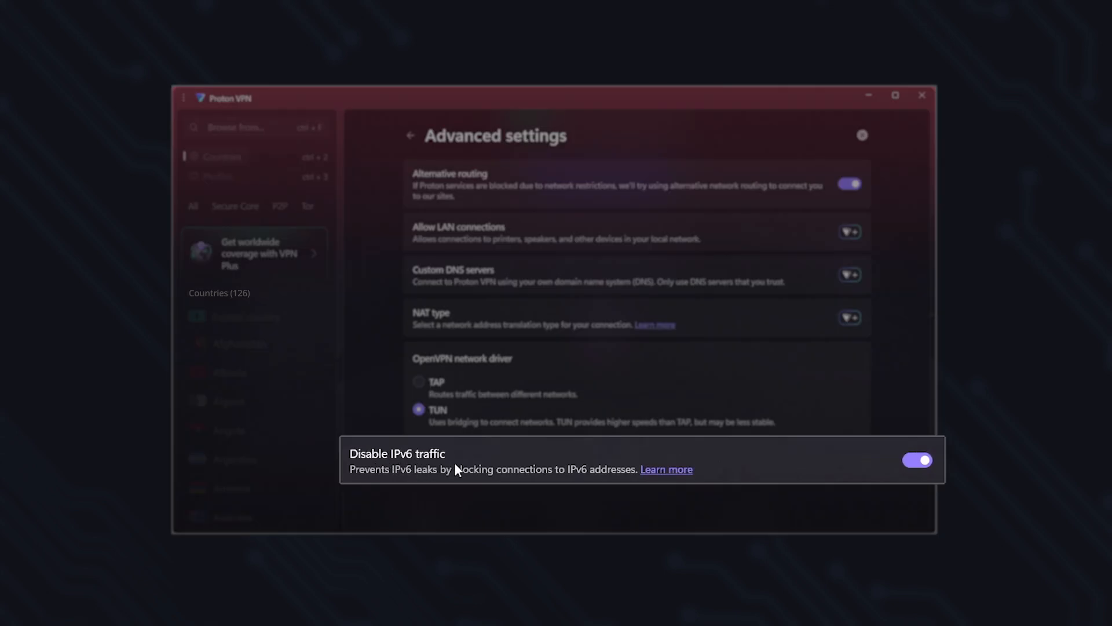
pyautogui.moveTo(734, 471)
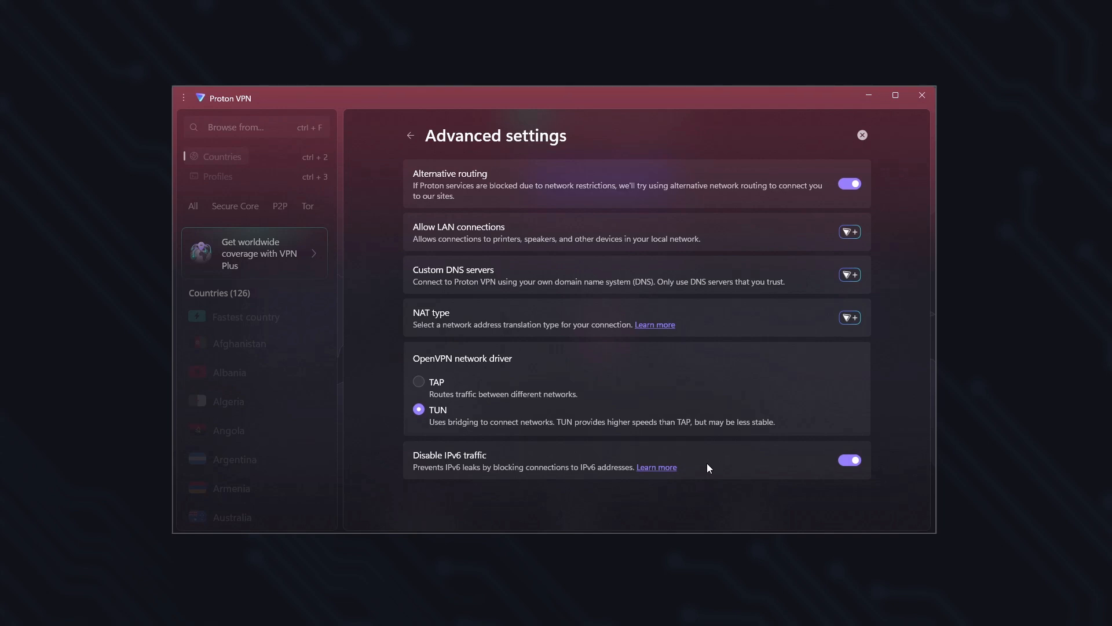
pyautogui.moveTo(425, 133)
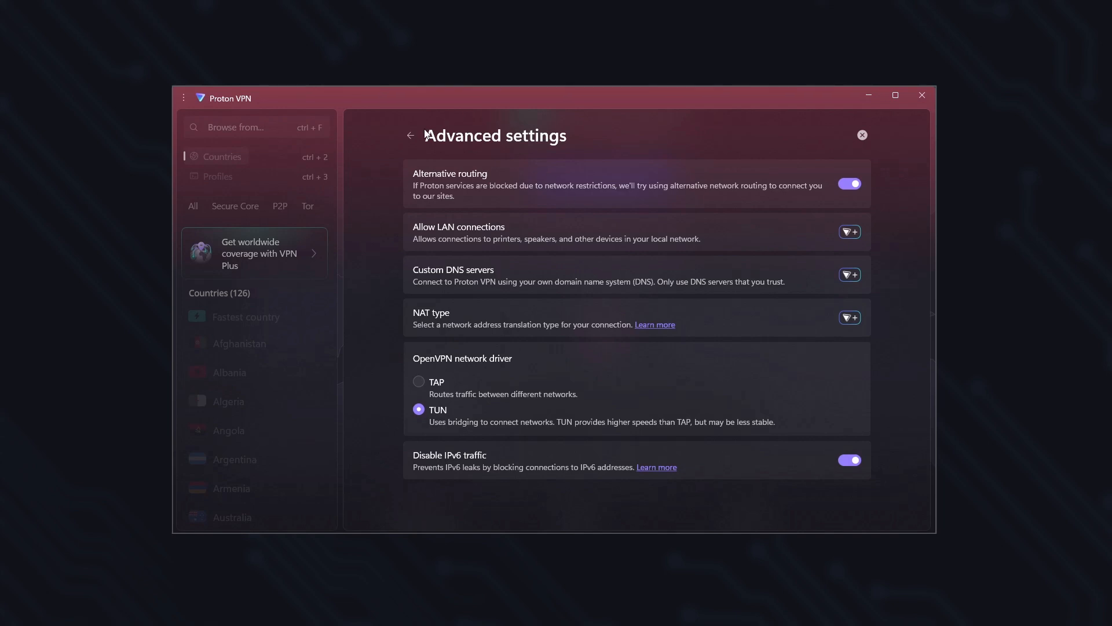
# Set Auto startup to auto-launch off and auto-connect on, then return to the settings list.
pyautogui.click(410, 136)
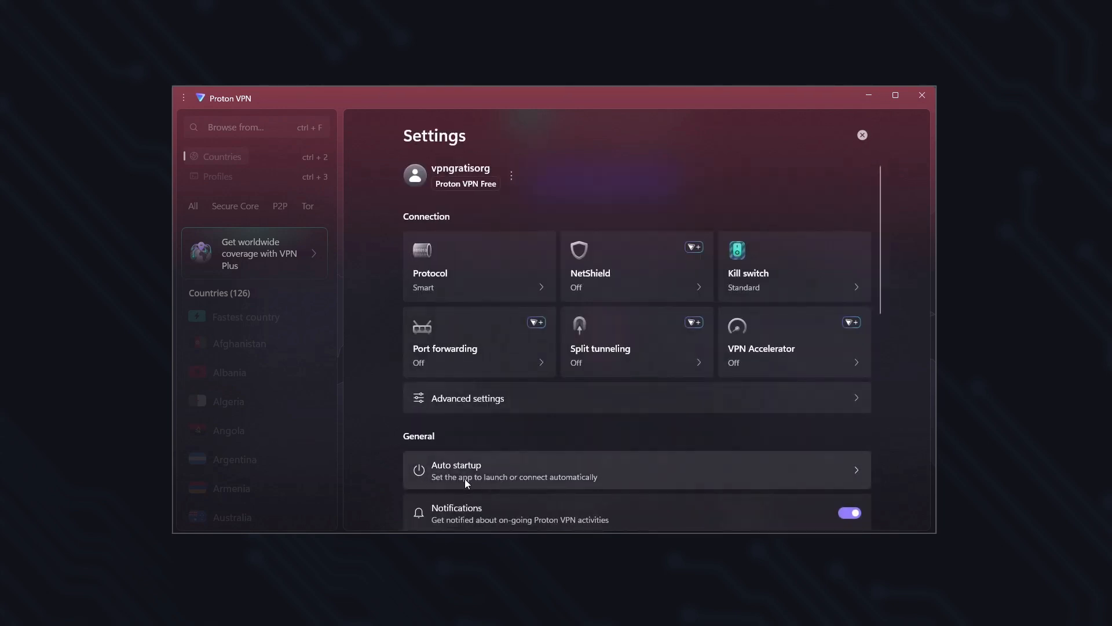
pyautogui.click(497, 469)
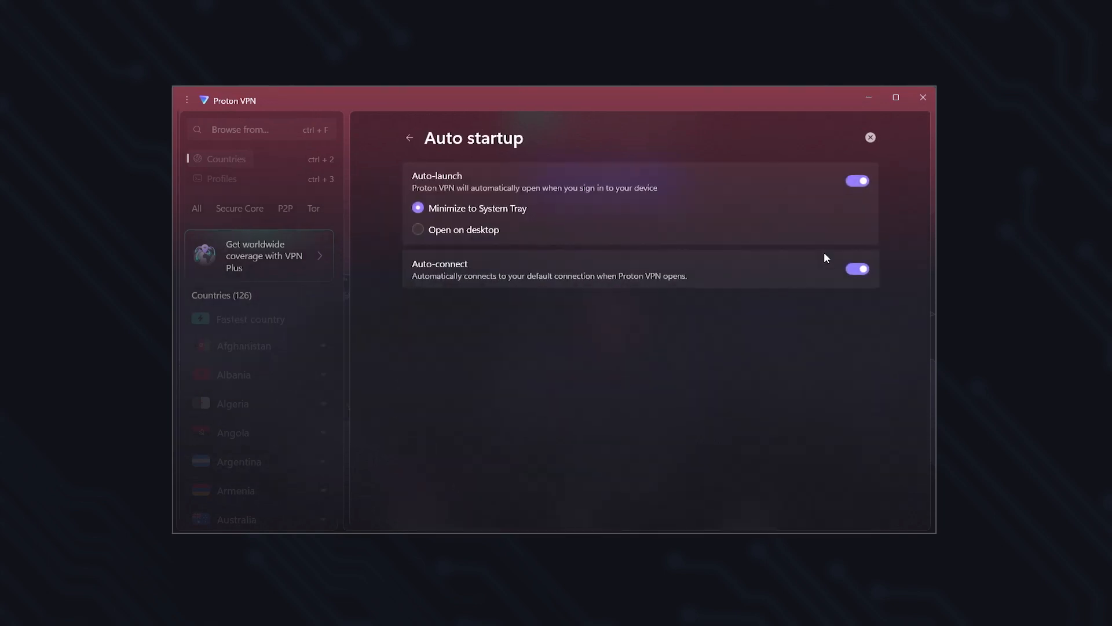
pyautogui.click(856, 181)
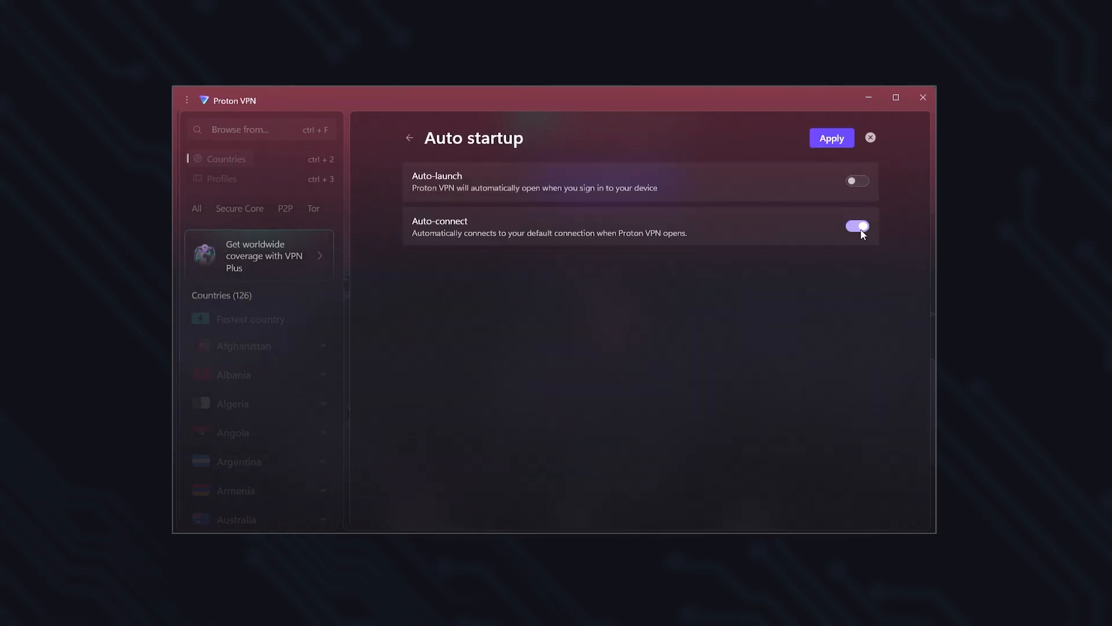
pyautogui.click(857, 226)
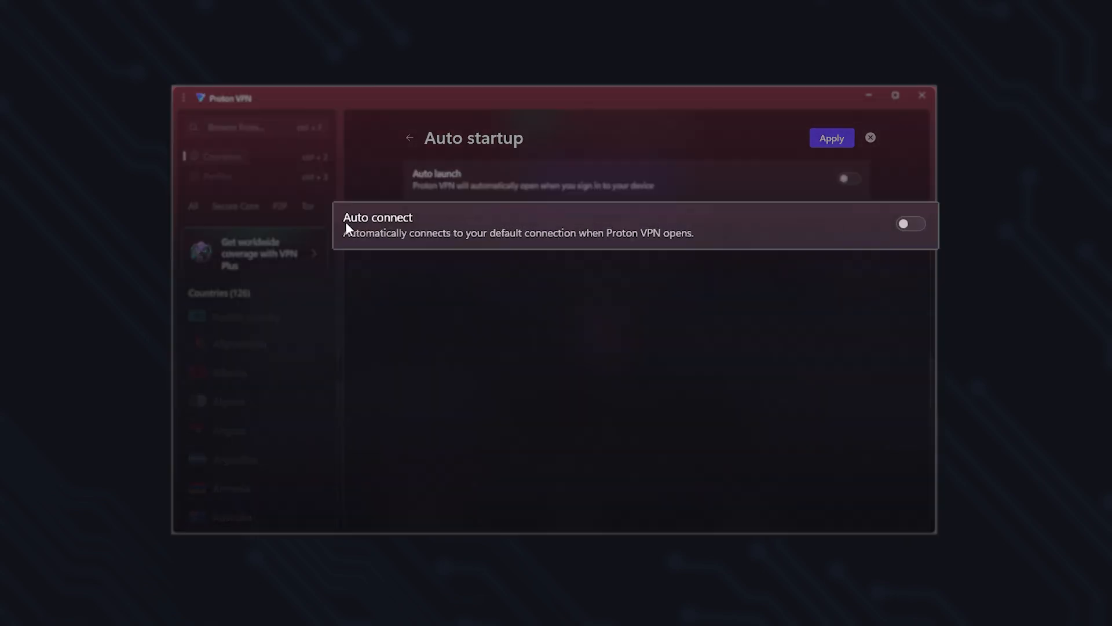
pyautogui.moveTo(397, 235)
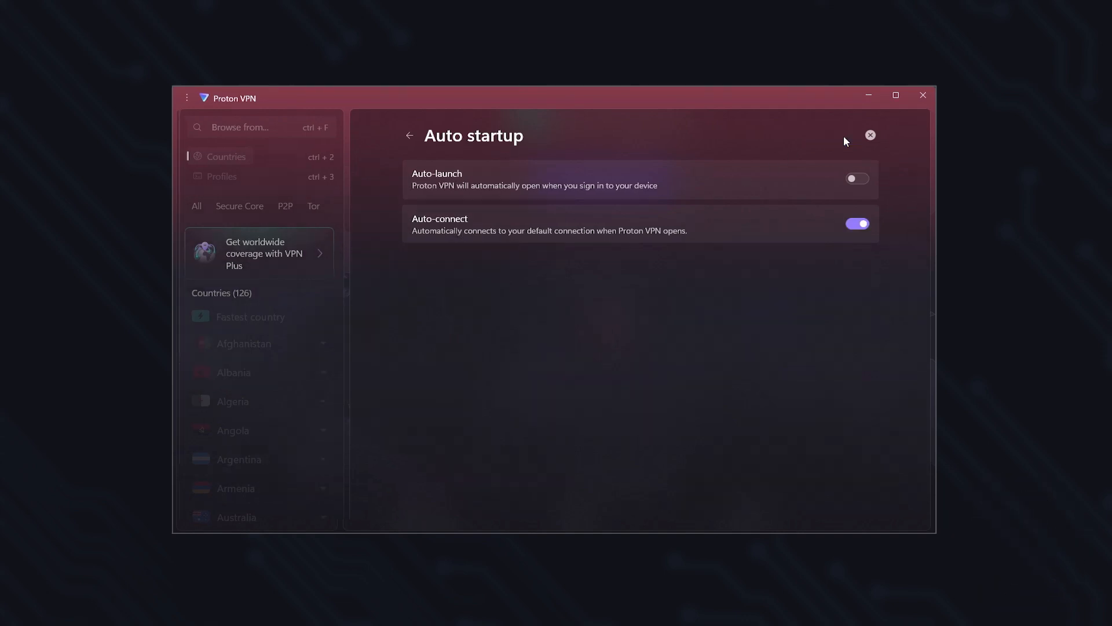
pyautogui.click(409, 136)
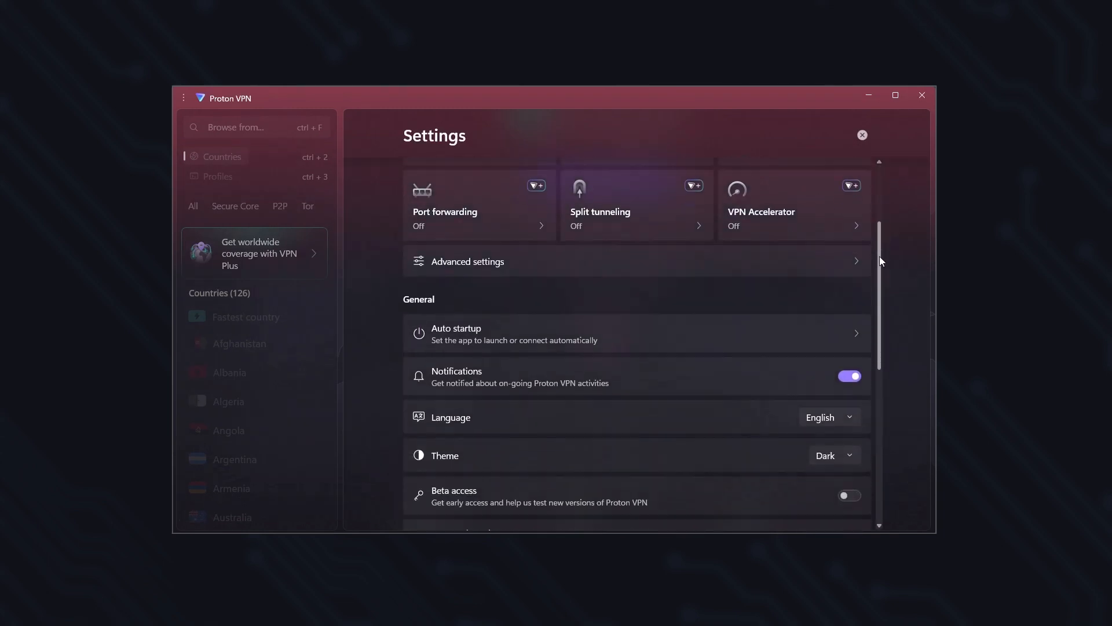
# Scroll through the General section: Notifications, Language, Theme and Beta access.
pyautogui.scroll(-3)
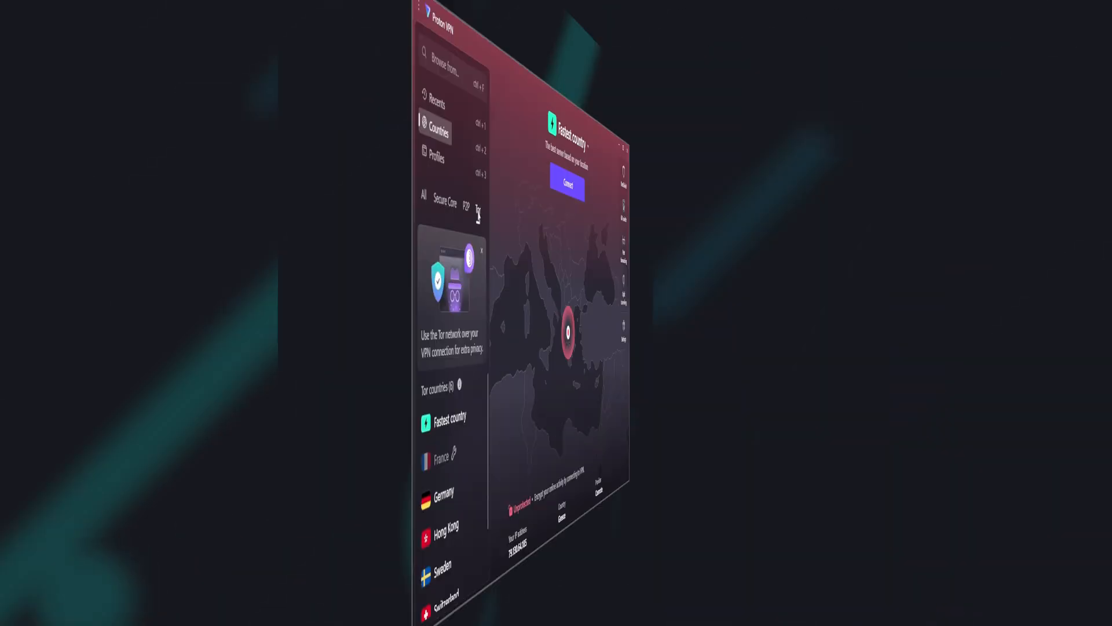
# Browse Secure Core and all 126 countries, then connect to the Washington, United States server.
pyautogui.click(236, 191)
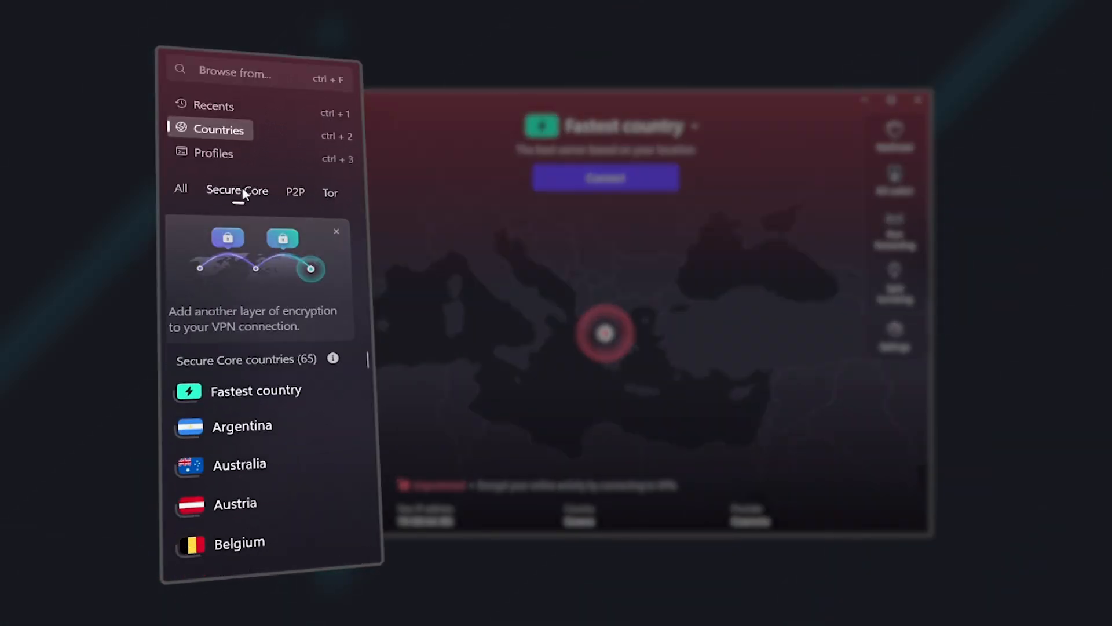
pyautogui.click(181, 189)
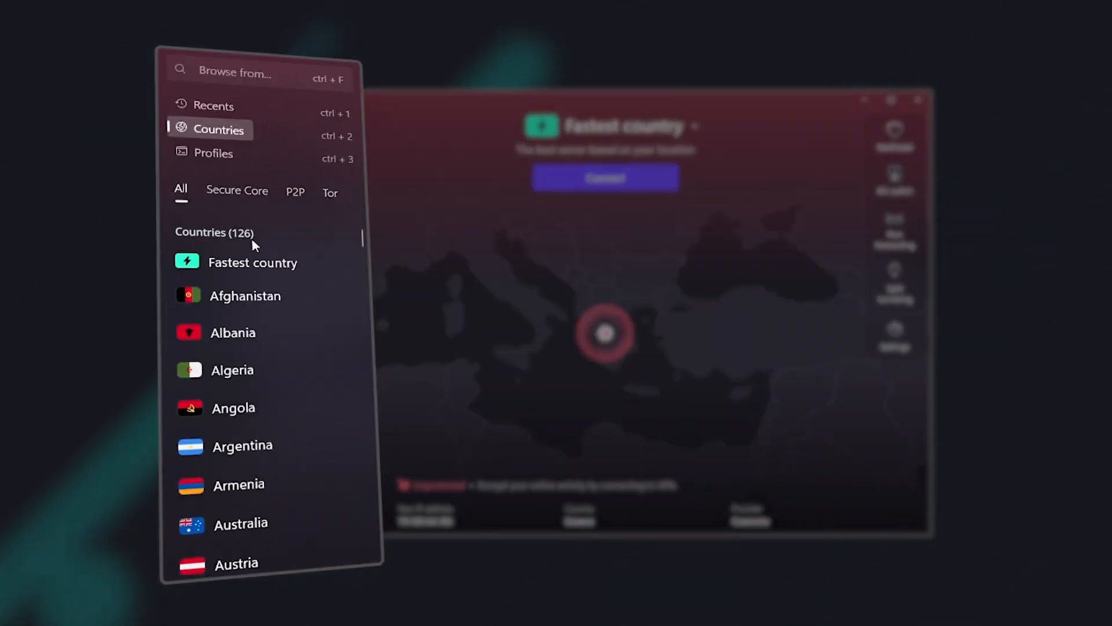
pyautogui.scroll(-3)
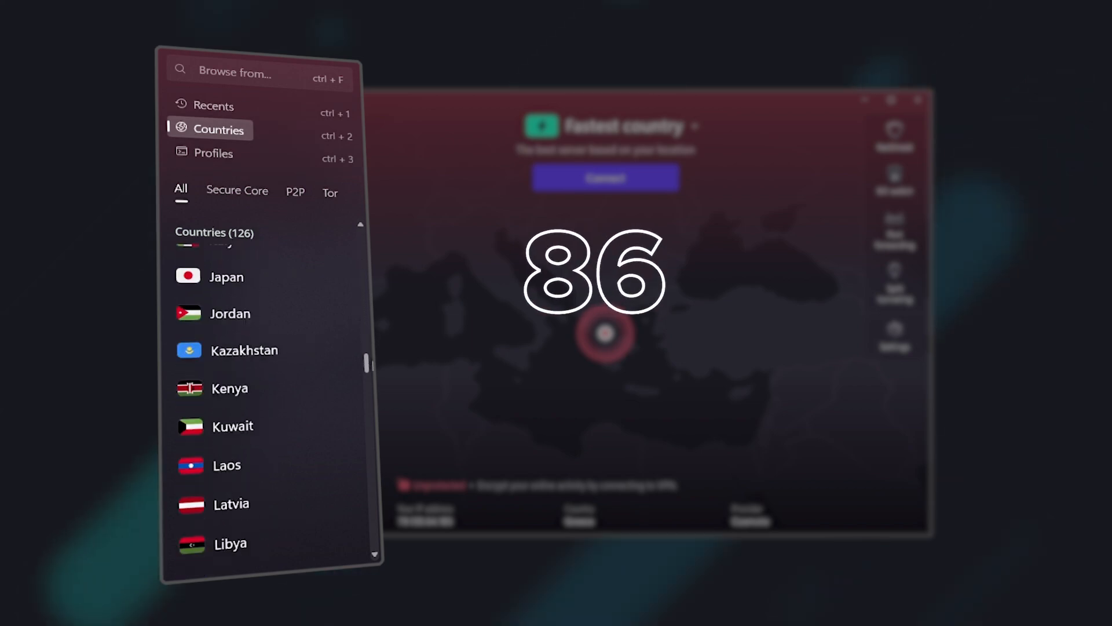
pyautogui.scroll(-3)
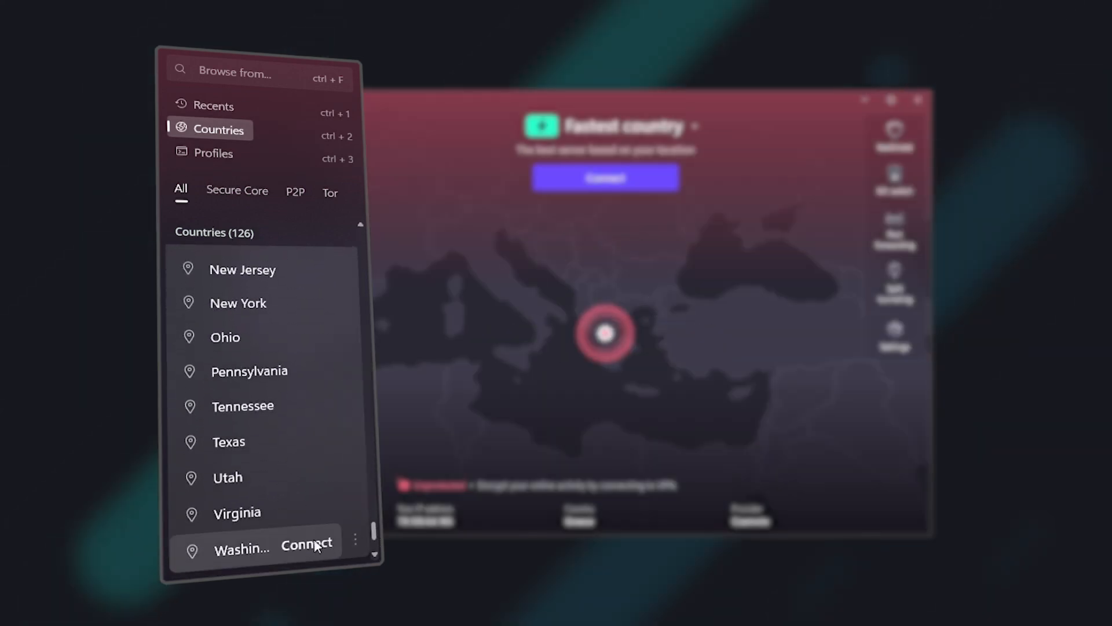
pyautogui.click(251, 547)
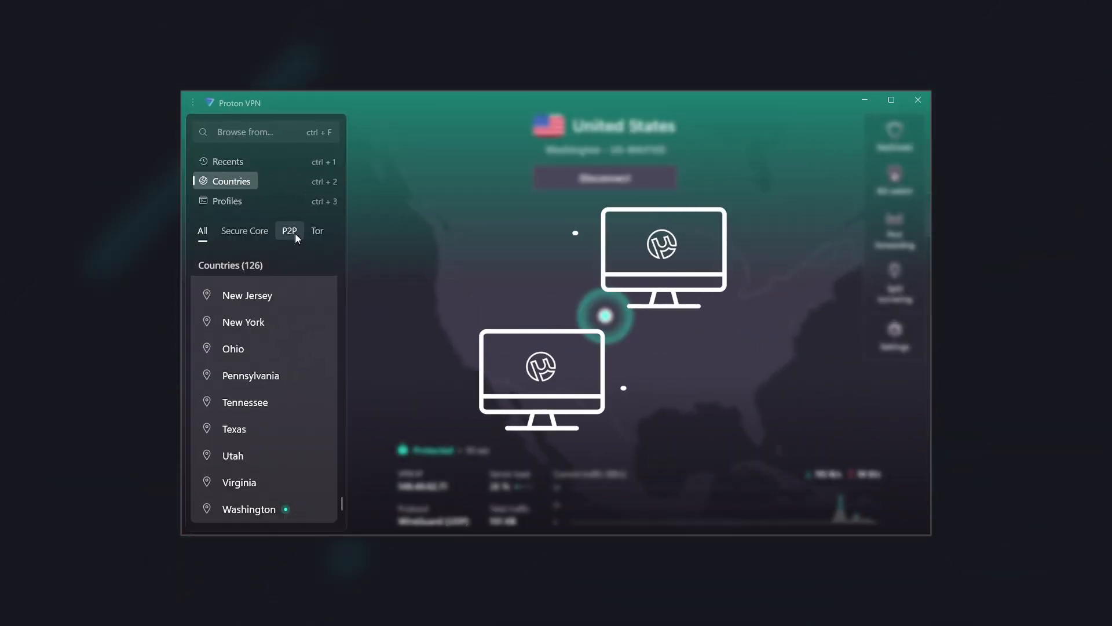
# Show the P2P server countries and return to the unprotected full list.
pyautogui.click(288, 229)
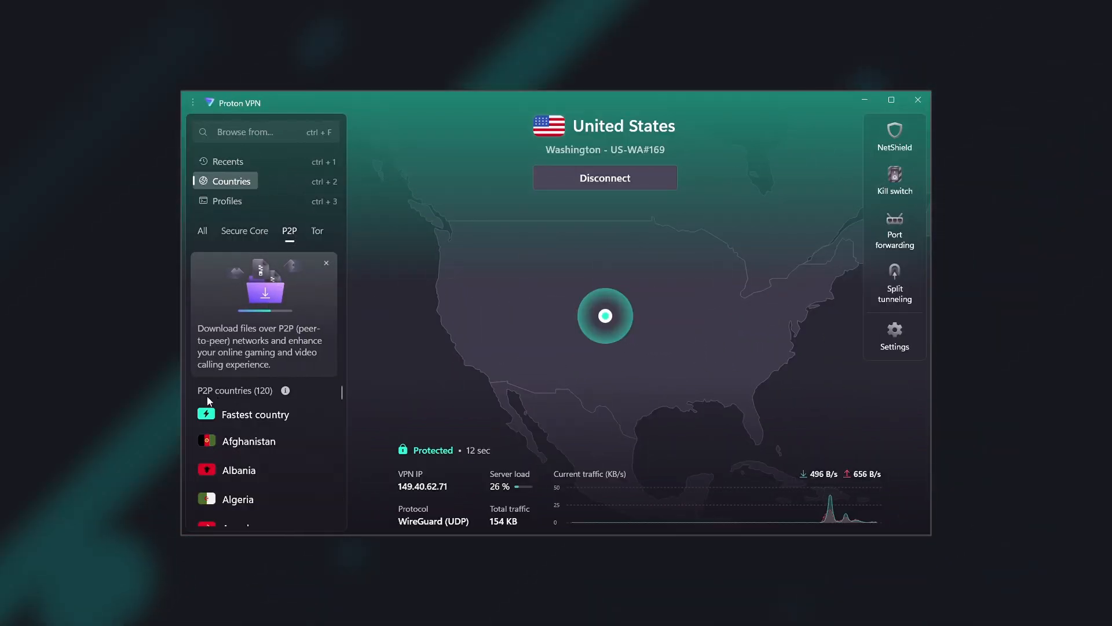
pyautogui.click(605, 177)
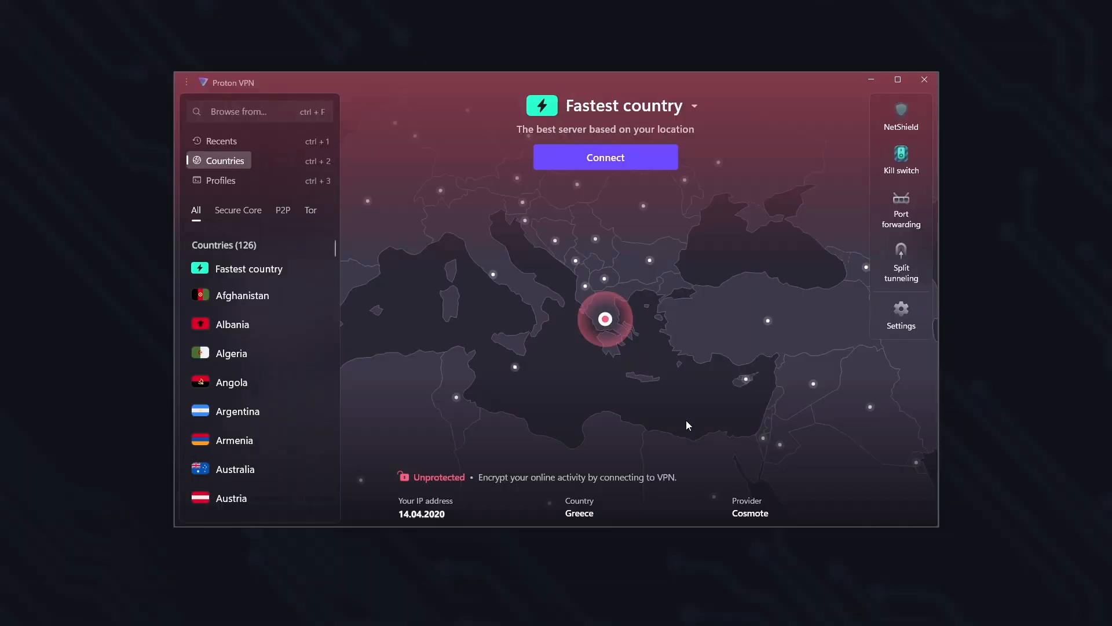
# View the settings overview and close it again.
pyautogui.click(900, 315)
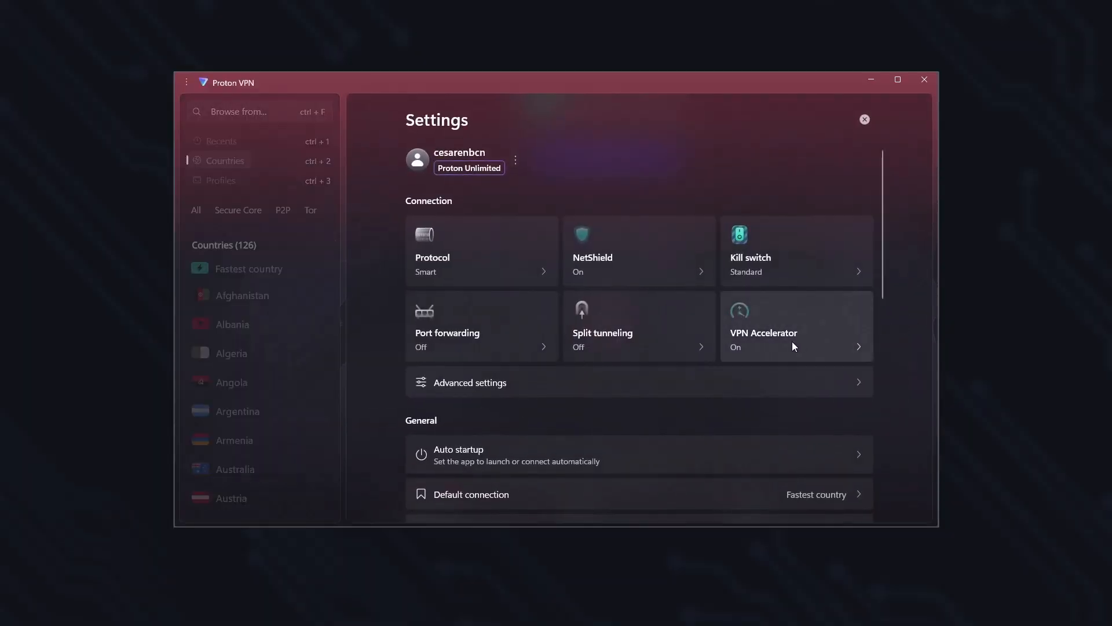
pyautogui.click(795, 327)
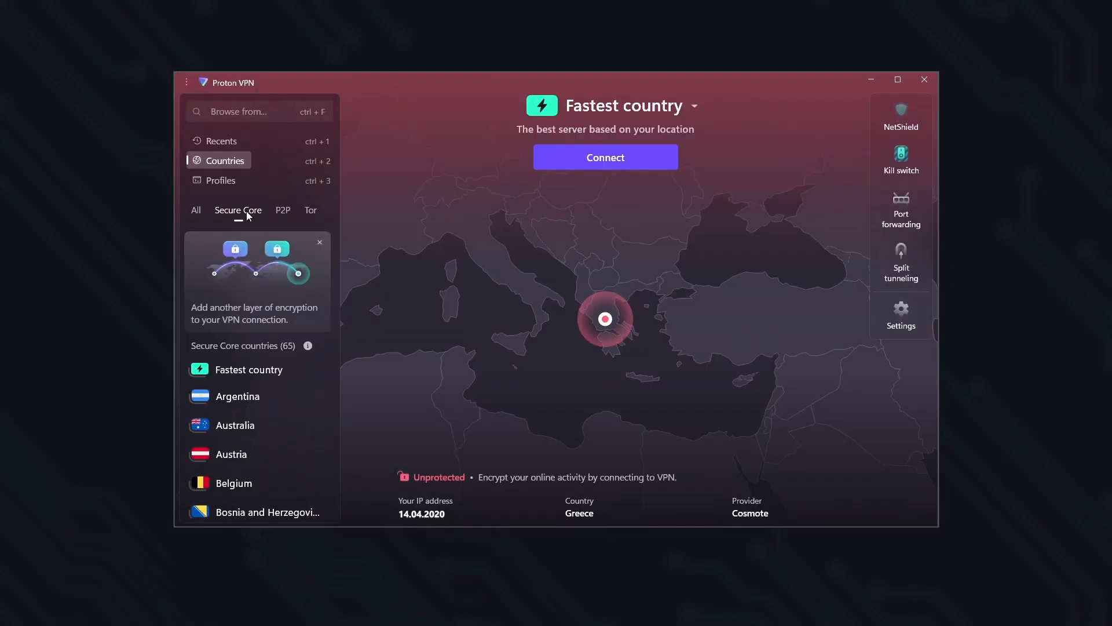
pyautogui.moveTo(255, 223)
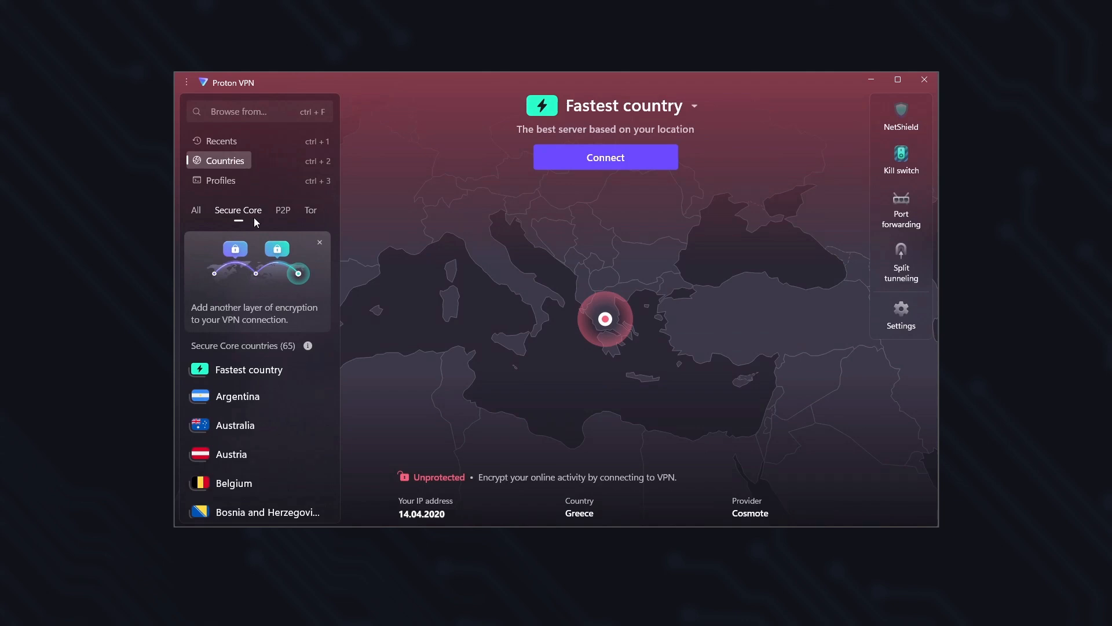
# Read and dismiss the Secure Core and P2P server explanations.
pyautogui.click(308, 346)
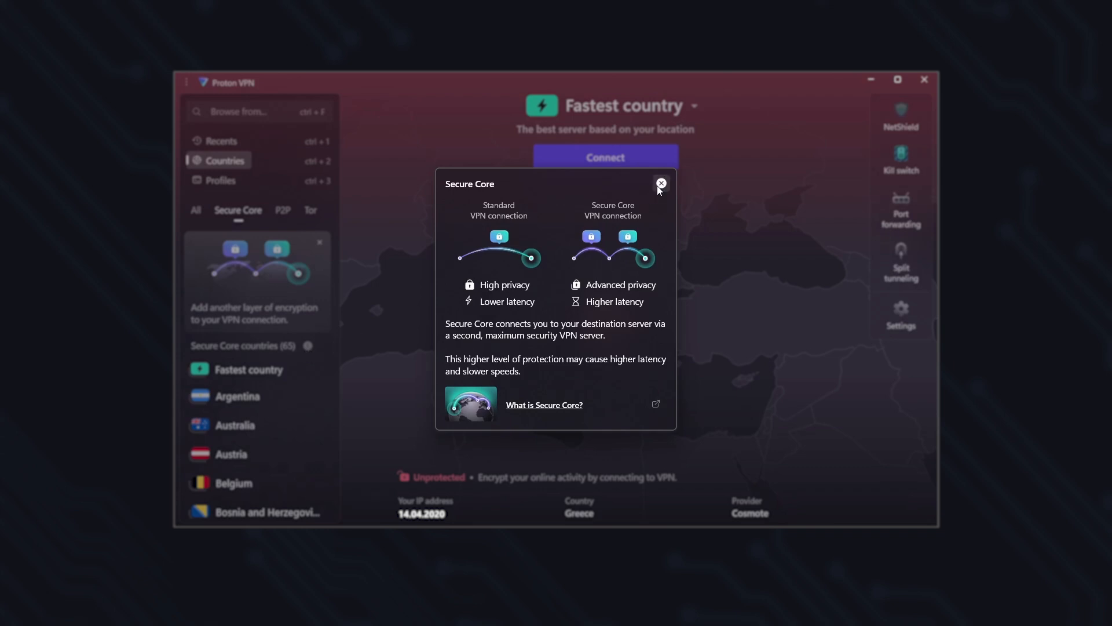
pyautogui.click(283, 210)
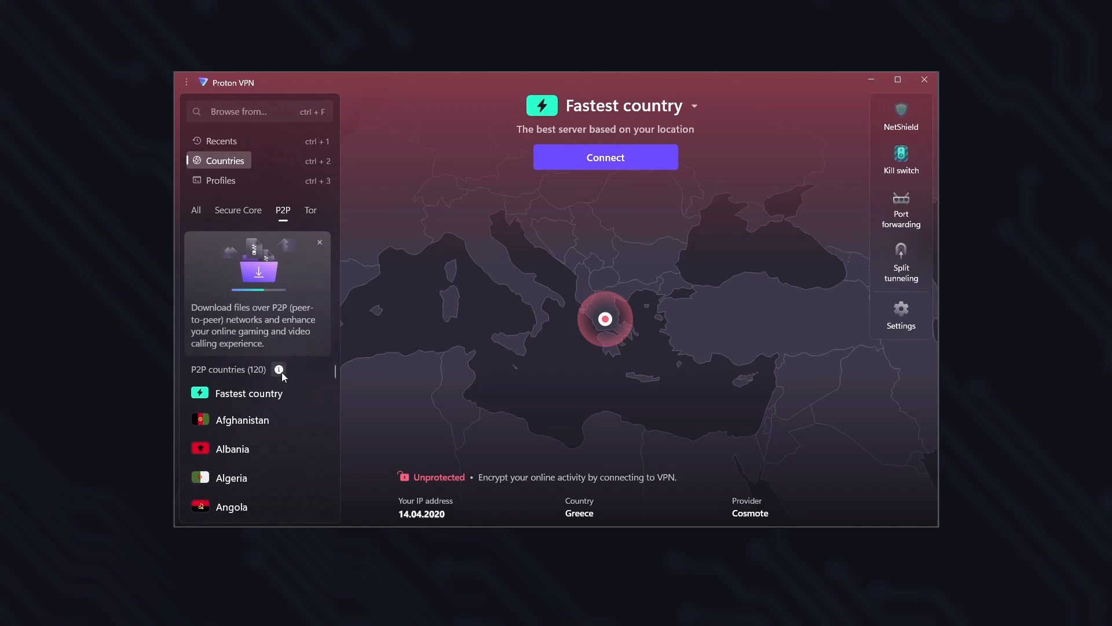
pyautogui.click(278, 370)
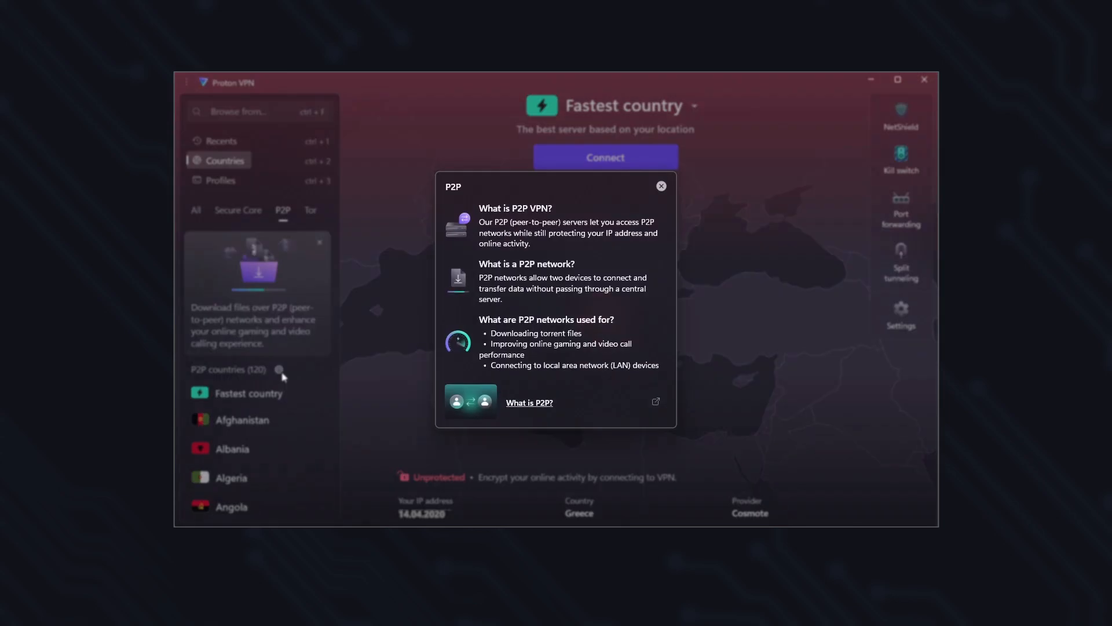
pyautogui.click(659, 186)
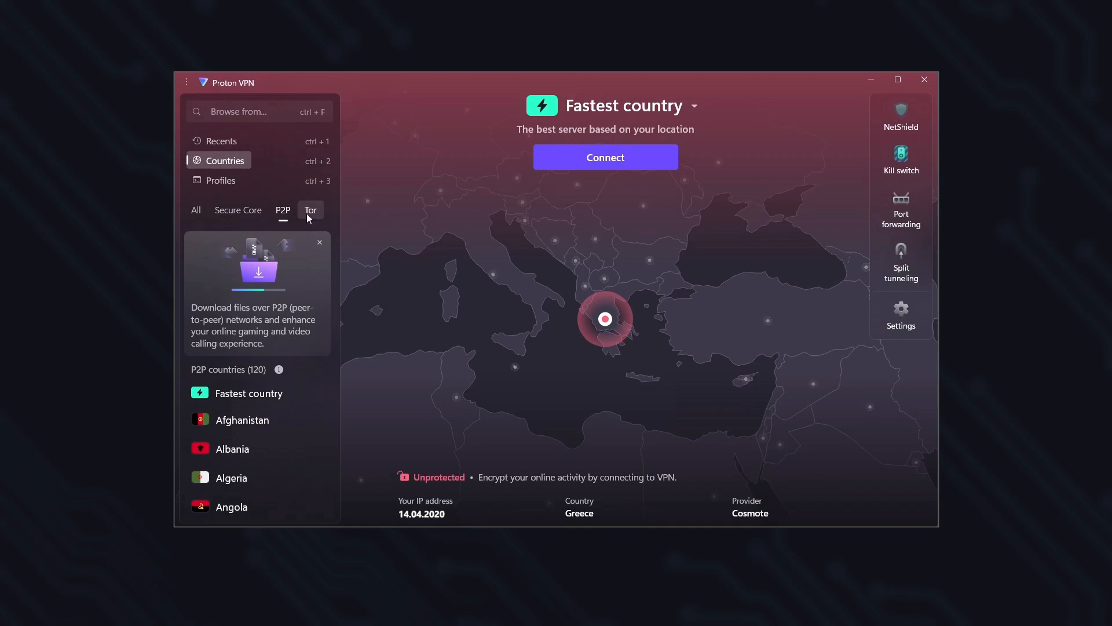
# Show the six Tor server countries and the split tunneling upgrade notice.
pyautogui.click(310, 210)
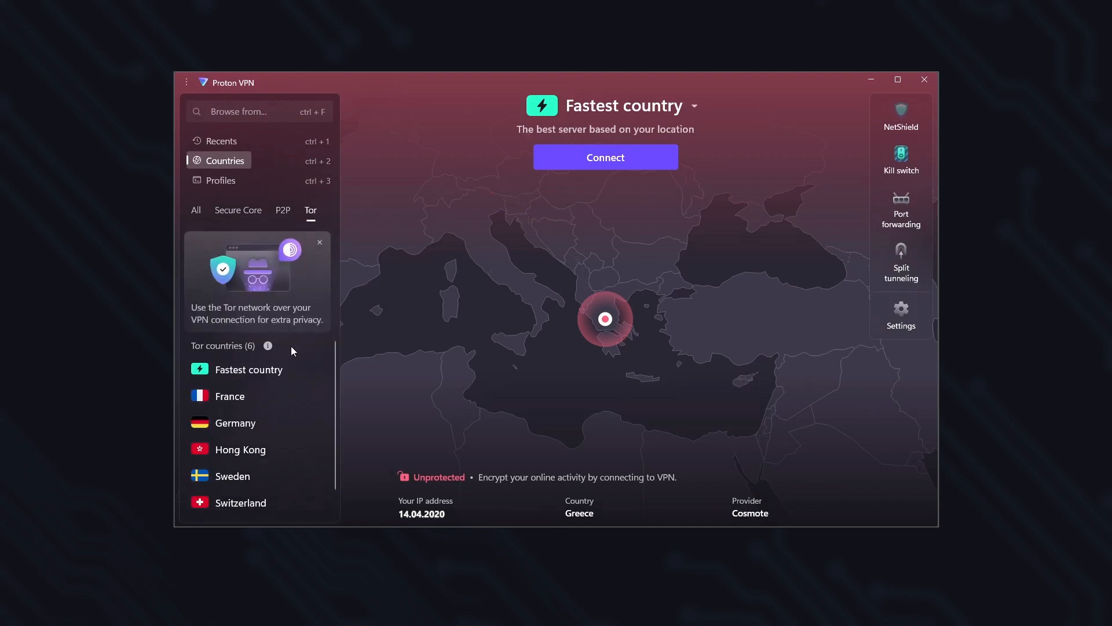
pyautogui.click(267, 345)
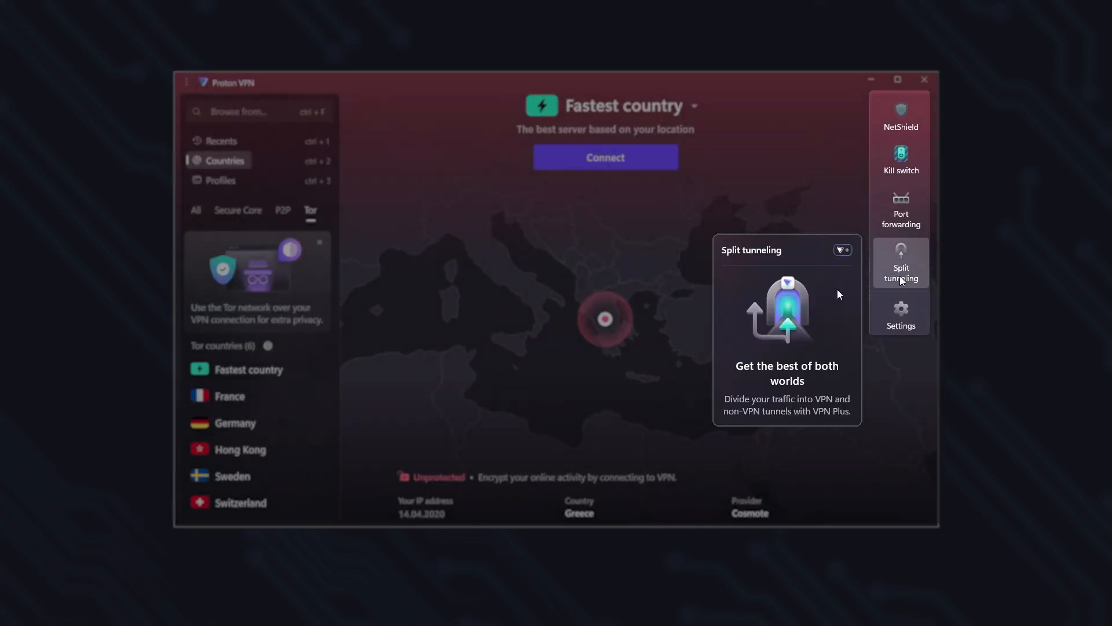
pyautogui.moveTo(918, 291)
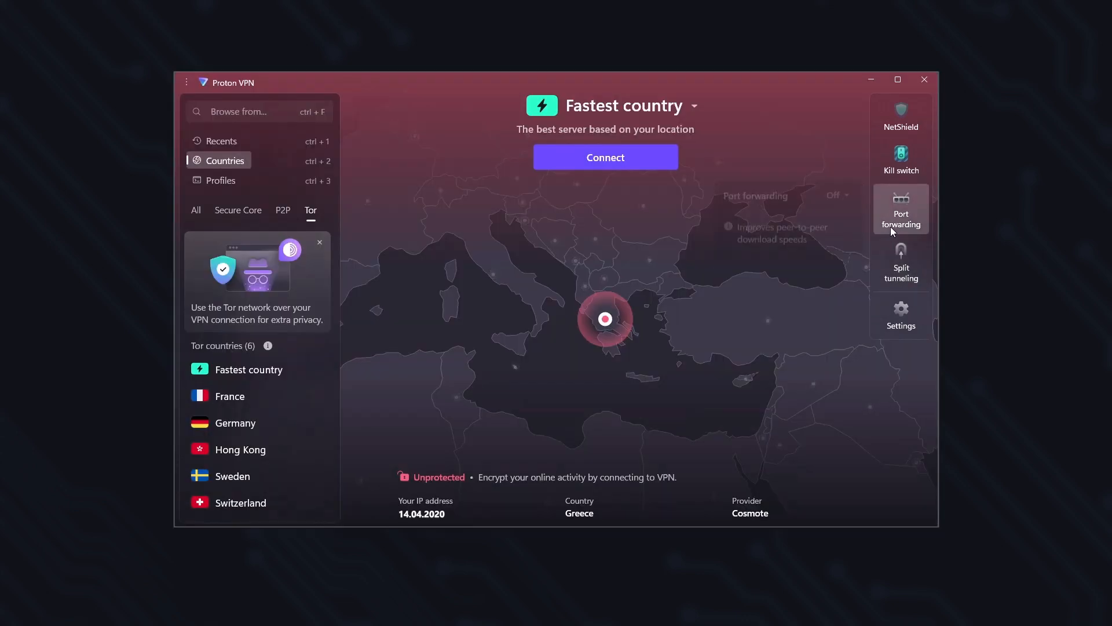
pyautogui.click(900, 209)
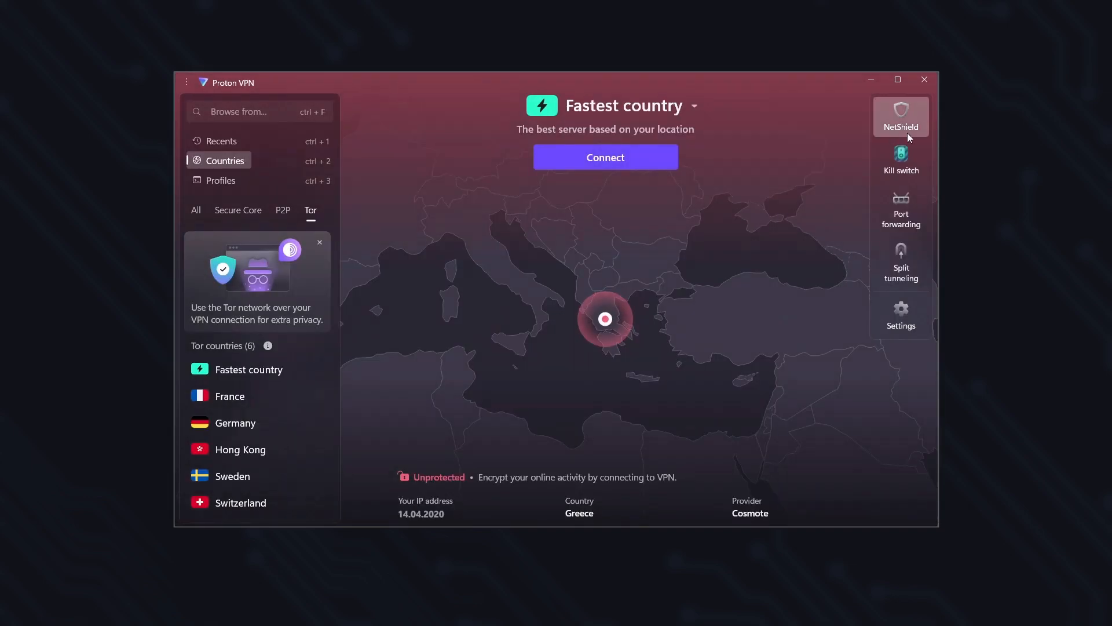
# Set NetShield to block ads, malware and trackers and apply it.
pyautogui.click(900, 116)
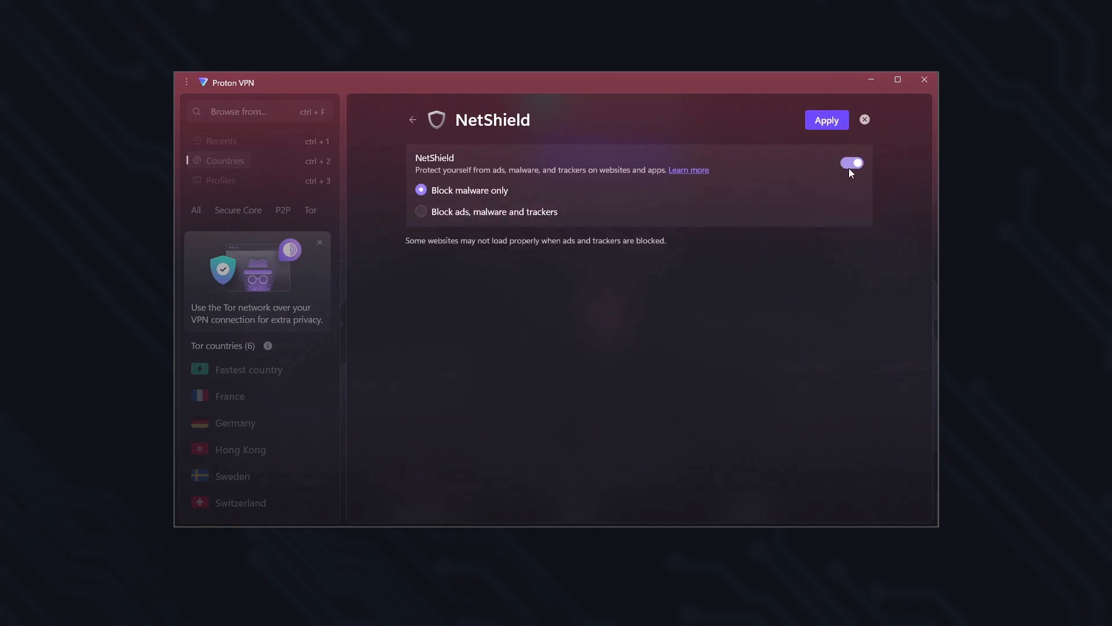
pyautogui.click(421, 211)
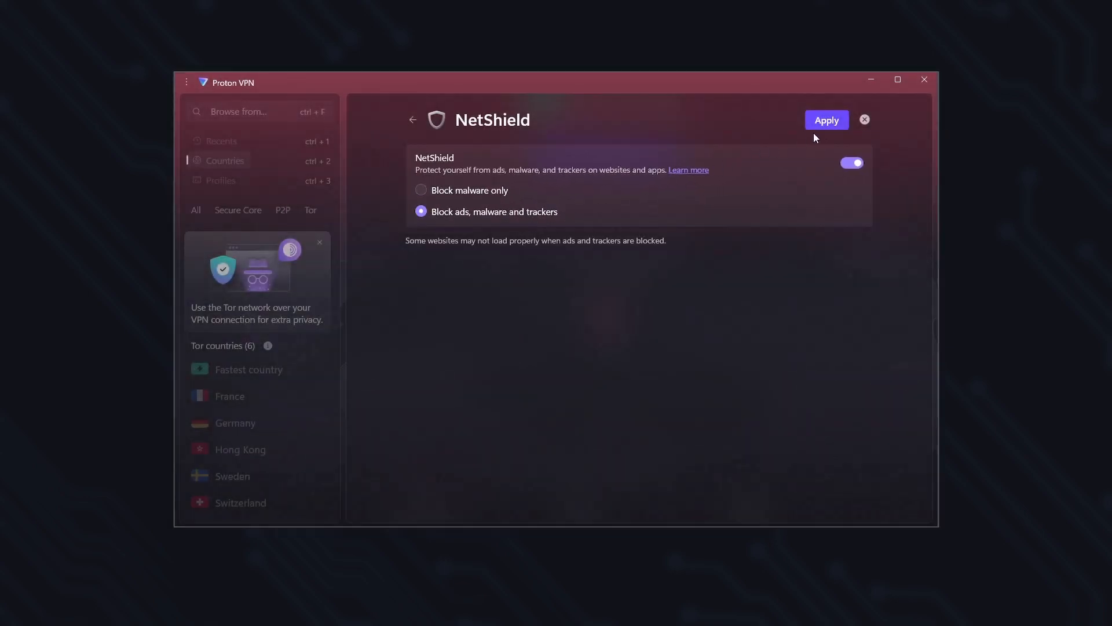
pyautogui.click(825, 120)
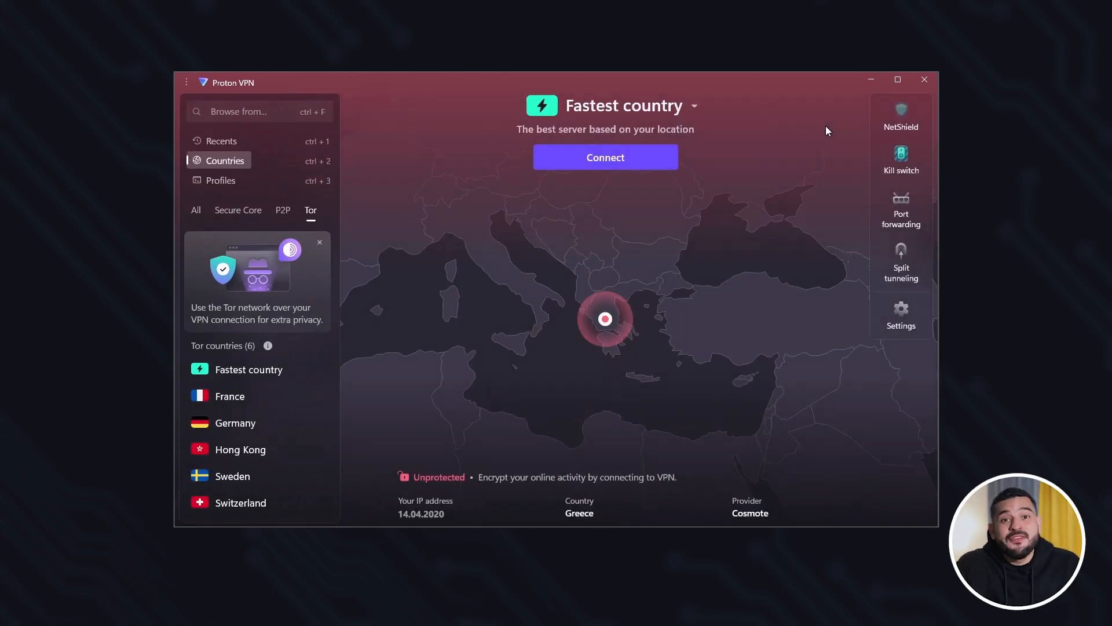